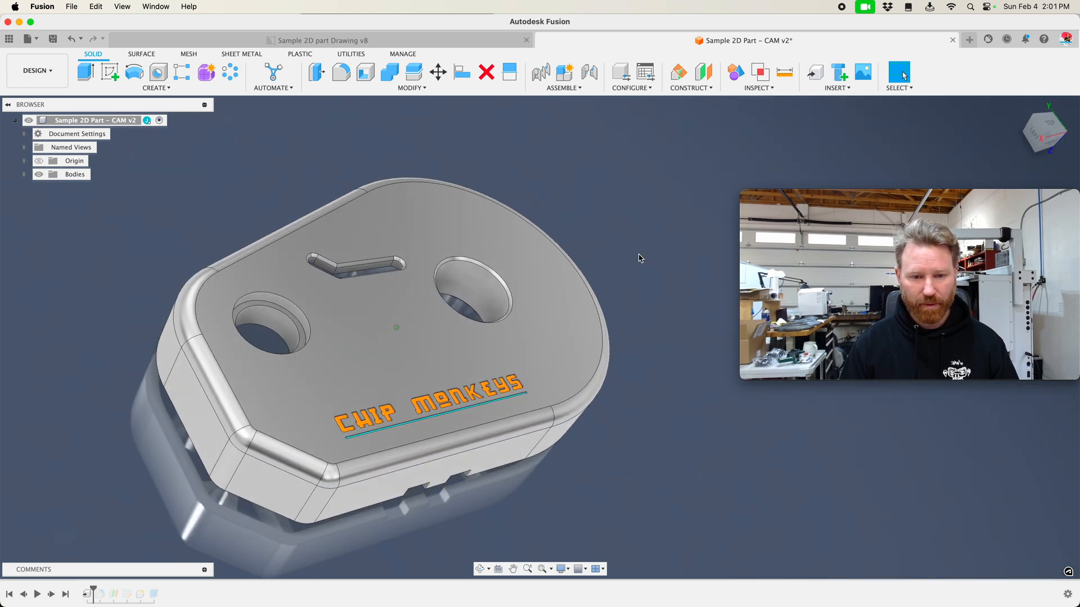
- Select the part's top face as the reference for the offset construction plane
left_click(413, 311)
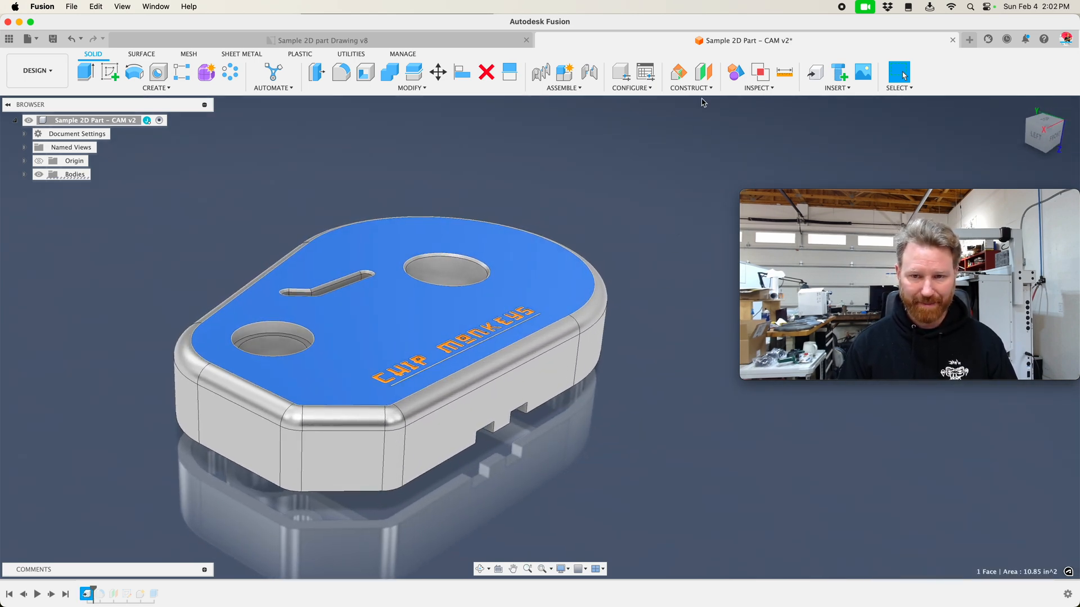
mouse_move(54, 599)
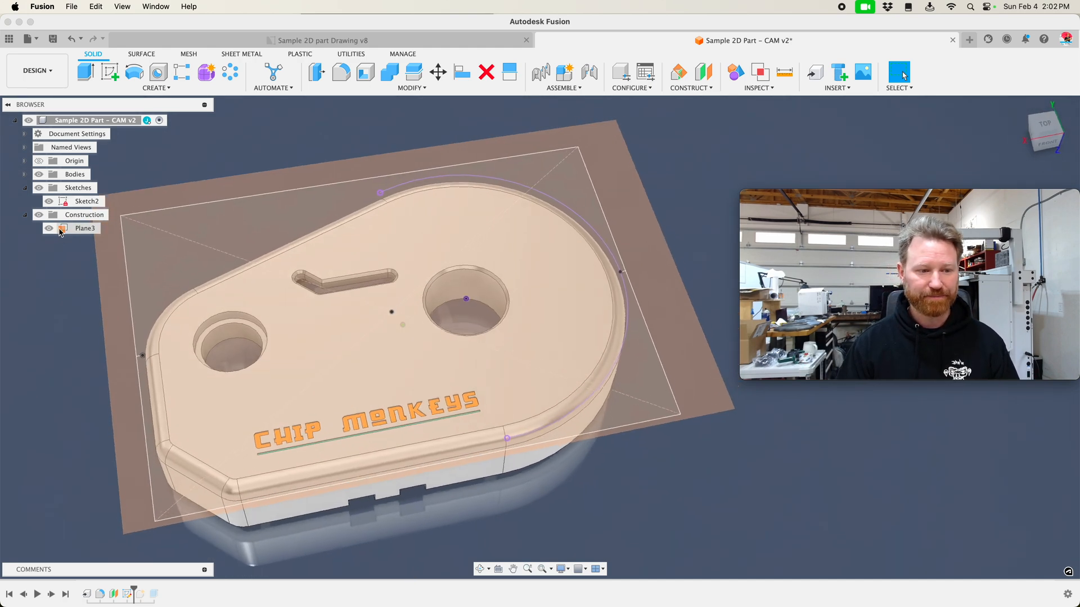
- Edit Sketch2 from the Top view and grow the 5.25 in rectangle width by +.125
double_click(86, 200)
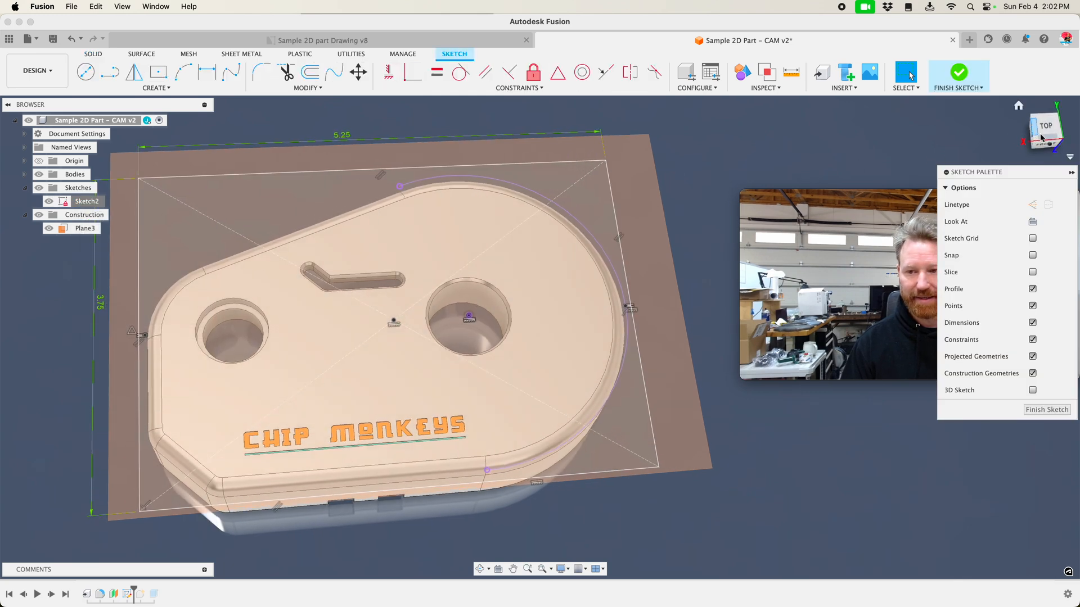
left_click(1045, 125)
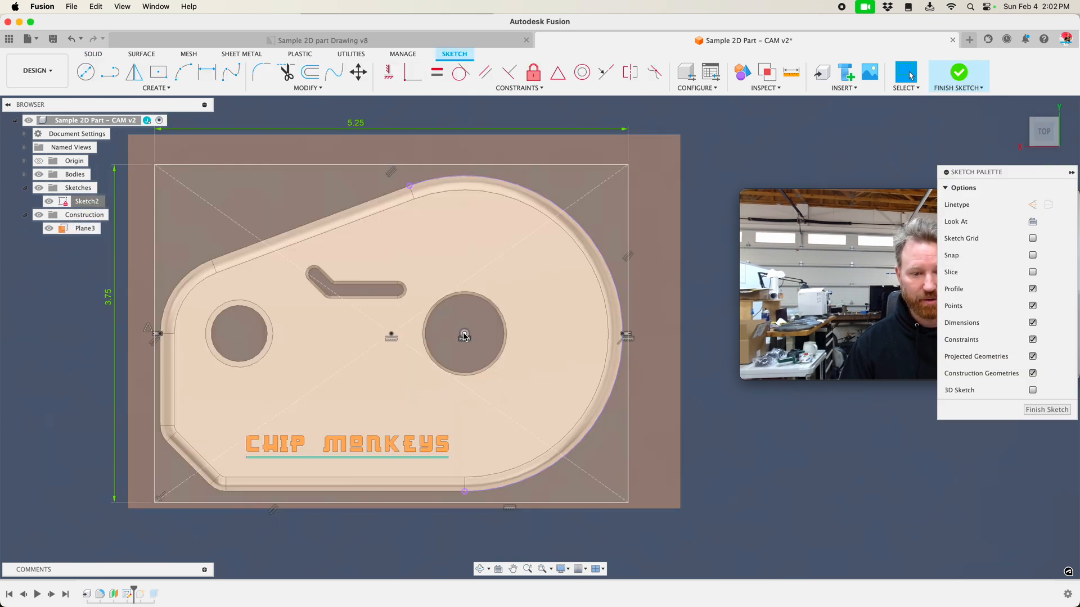
left_click(465, 337)
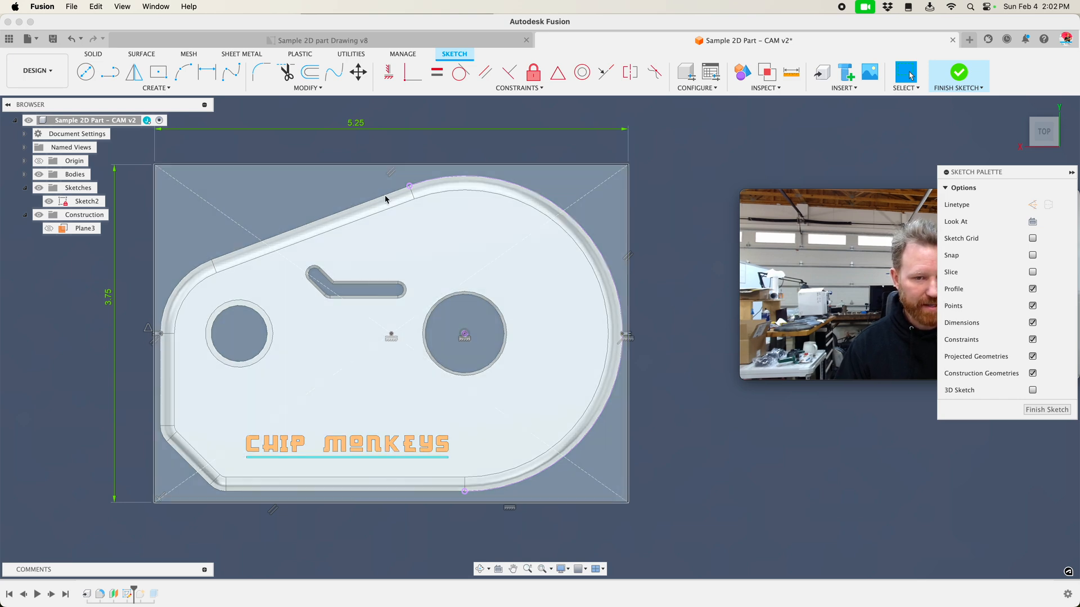
mouse_move(437, 72)
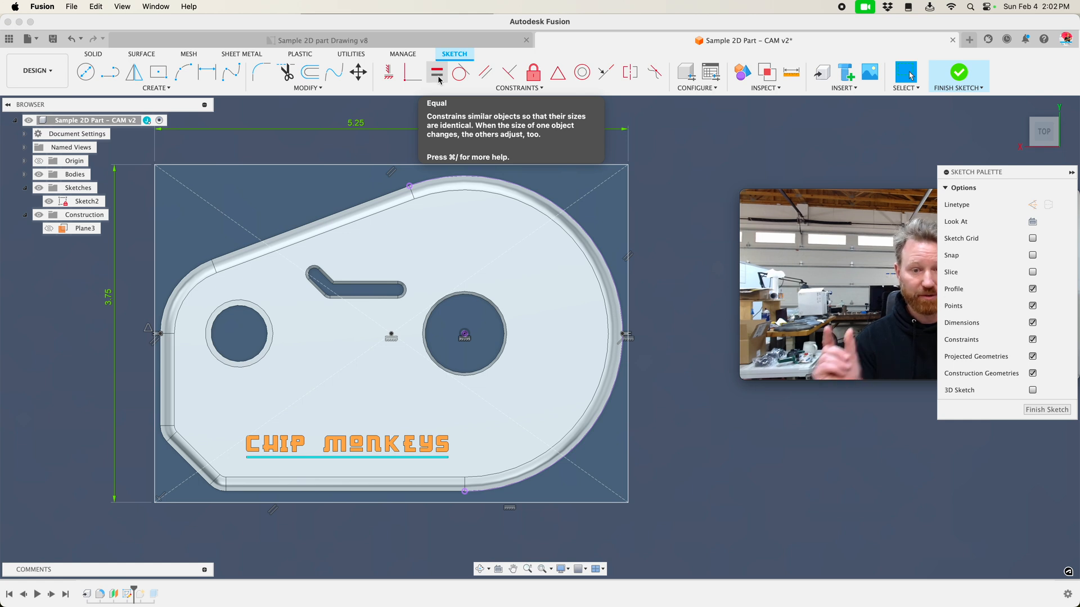
mouse_move(357, 129)
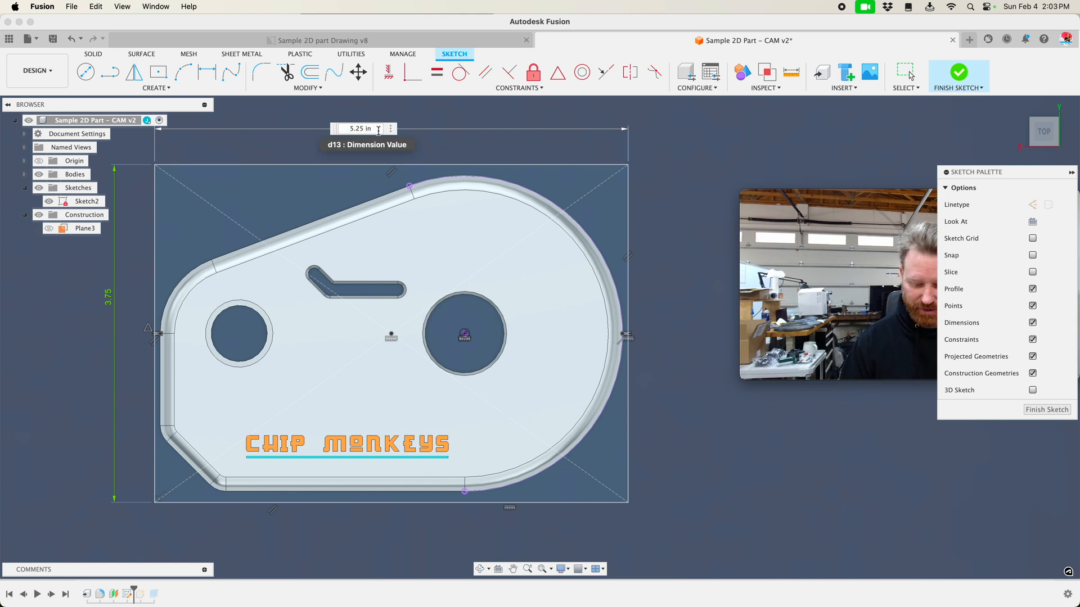
type("+.125")
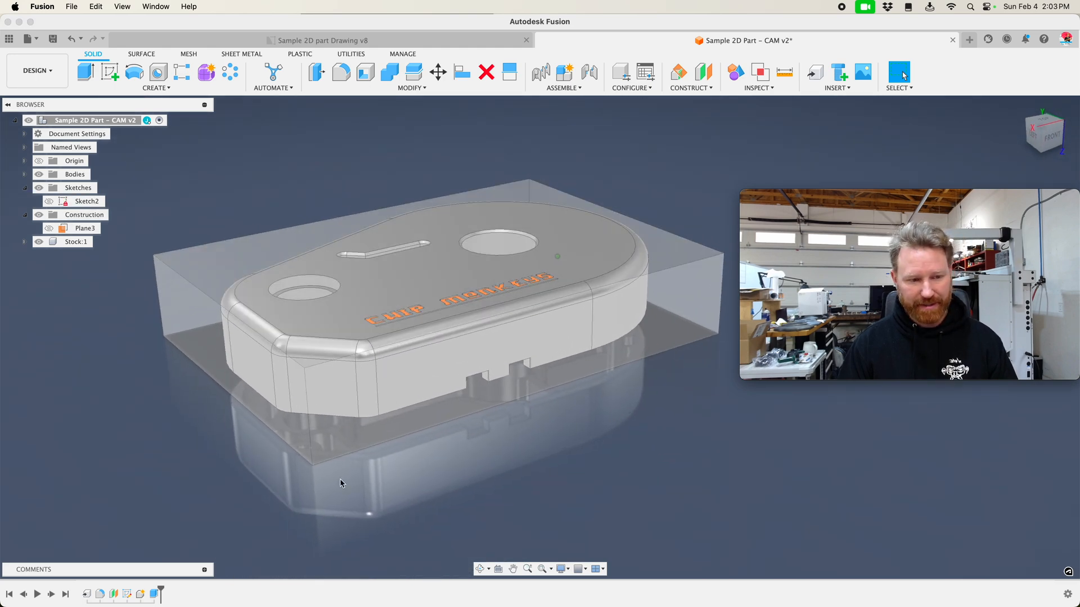
- Set the Stock:1 body's opacity to 30% via its browser context menu
right_click(75, 240)
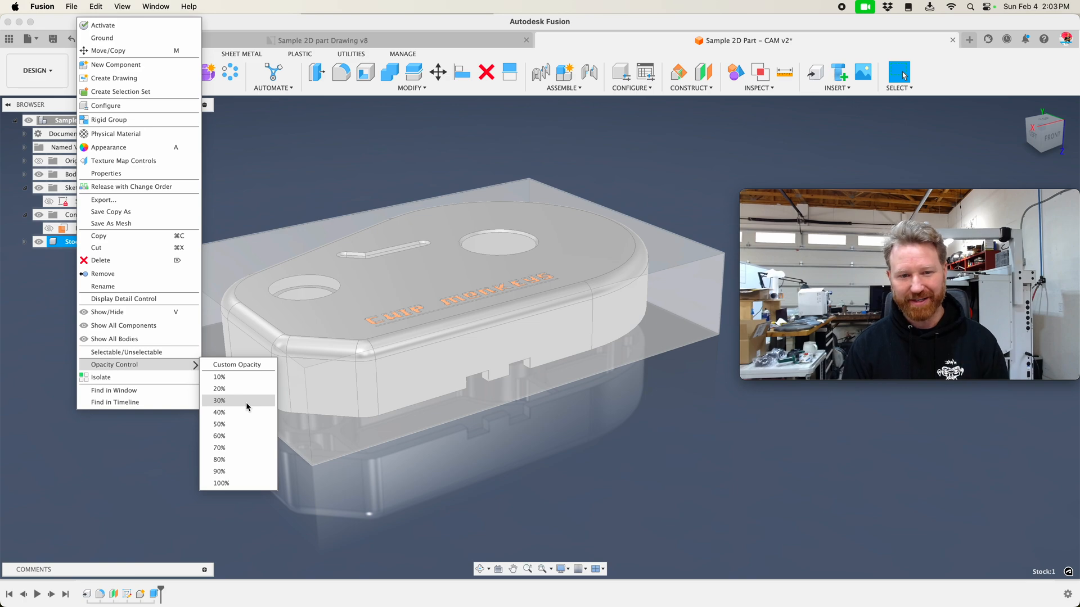
mouse_move(302, 380)
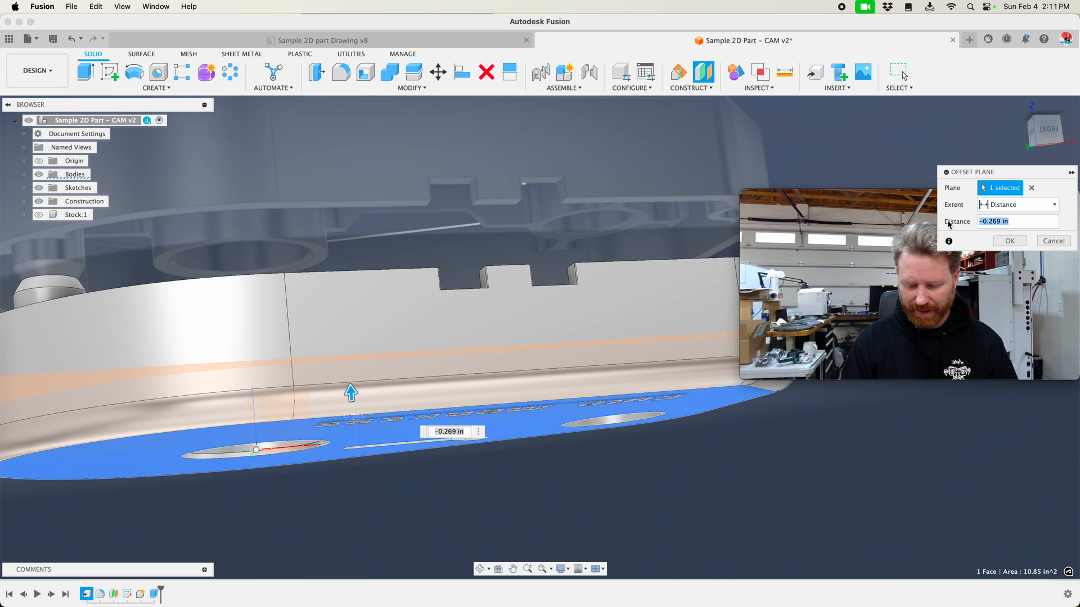
- Create the offset plane at -.3125 in from the part's bottom face
type("-.3125")
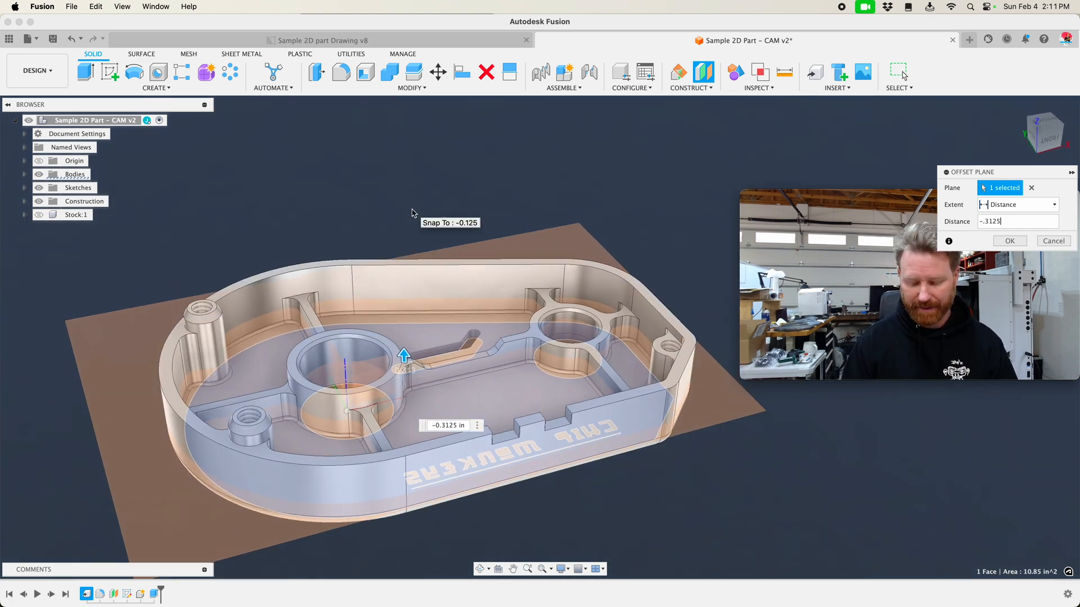
left_click(1008, 240)
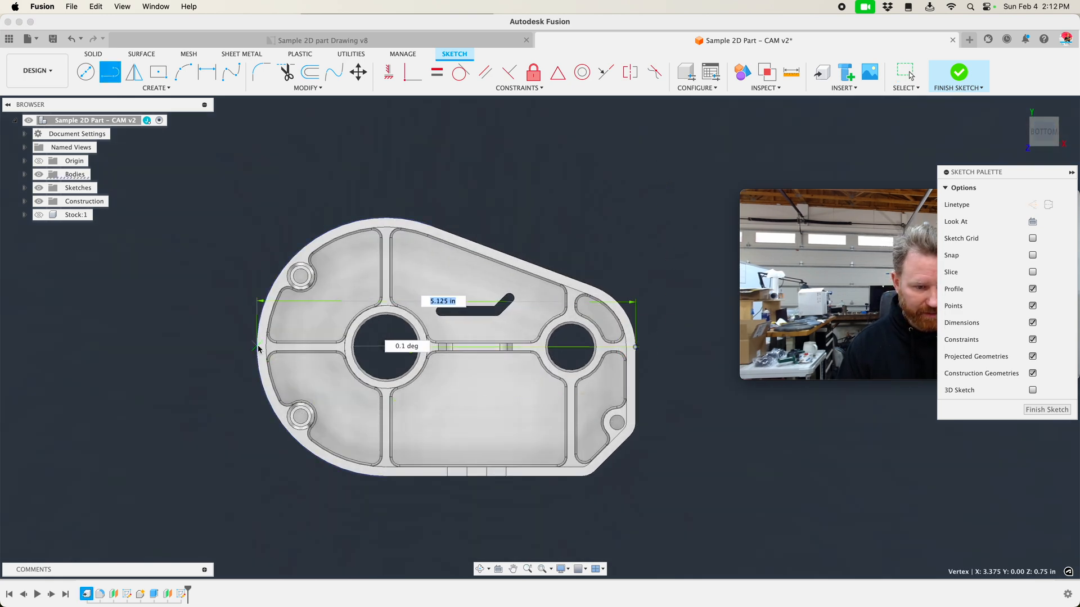
- Draw a horizontal centre line across the underside, show the part body and start Measure
left_click(388, 72)
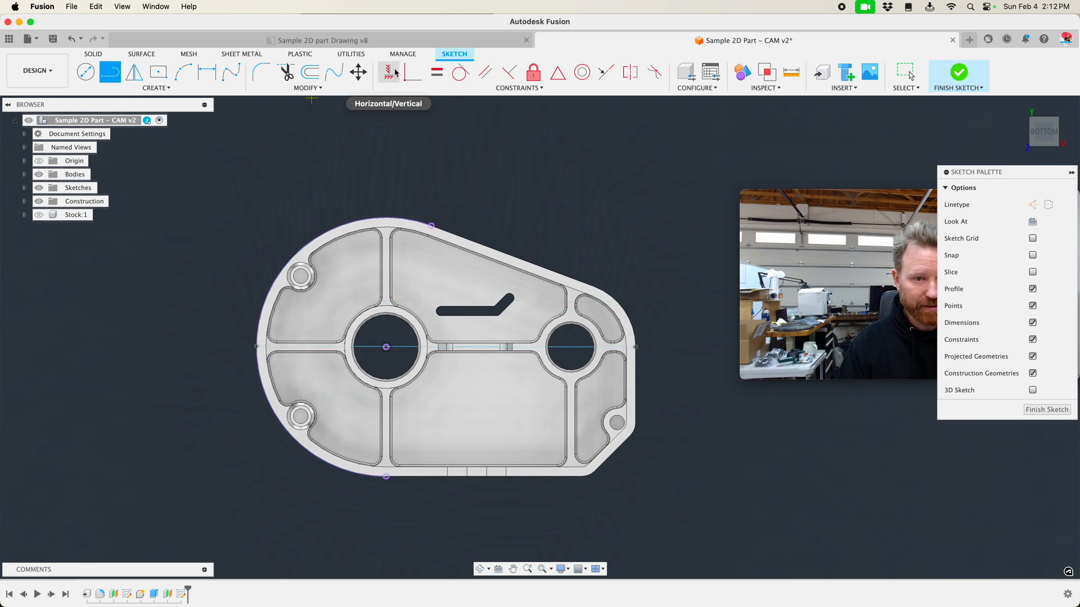
left_click(388, 72)
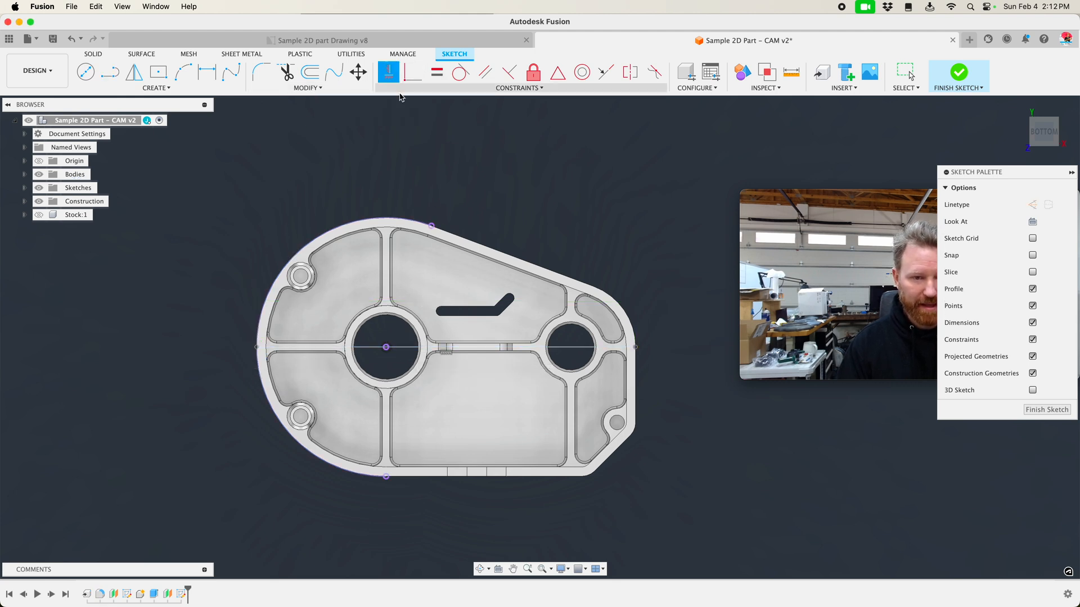
mouse_move(153, 87)
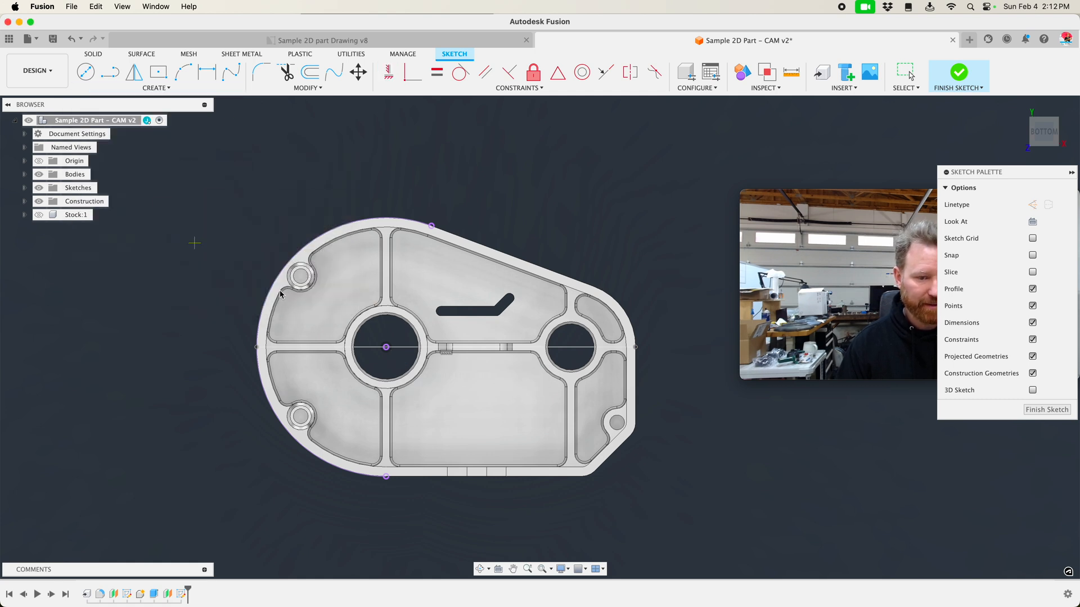
mouse_move(437, 352)
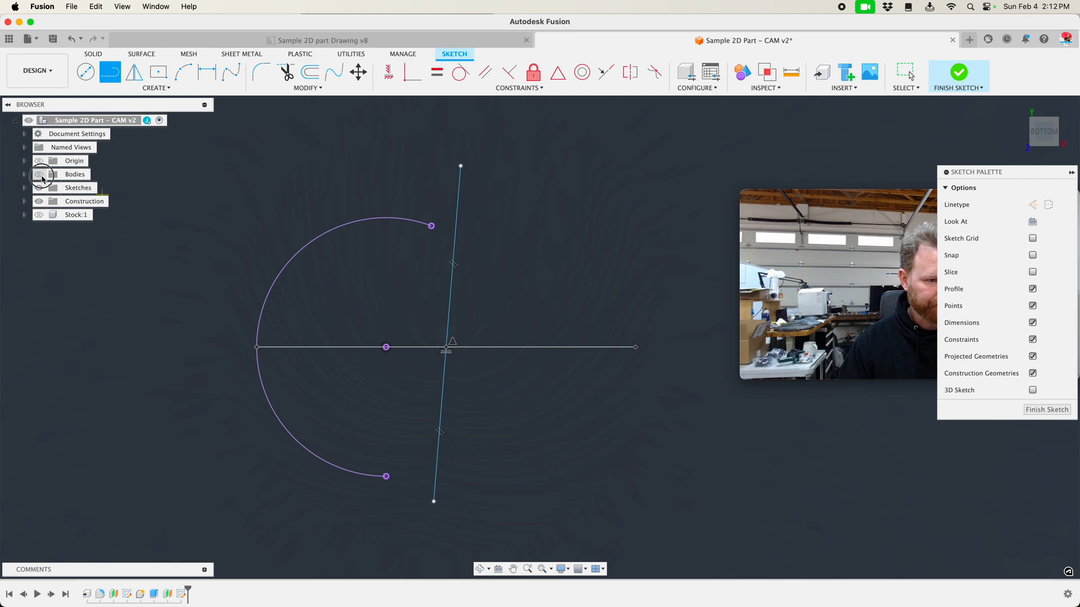
left_click(40, 174)
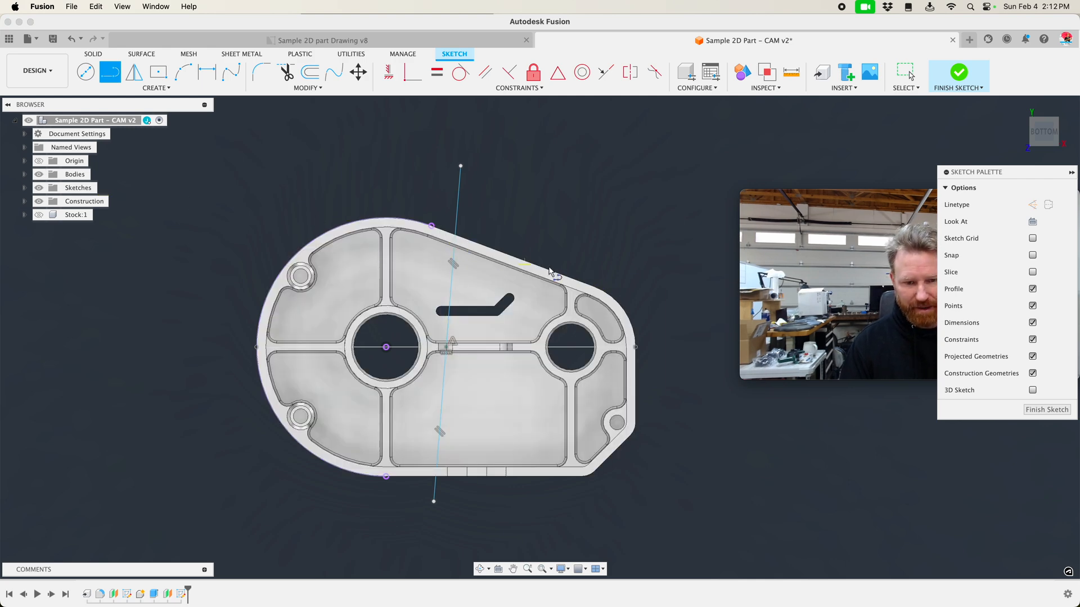
left_click(791, 72)
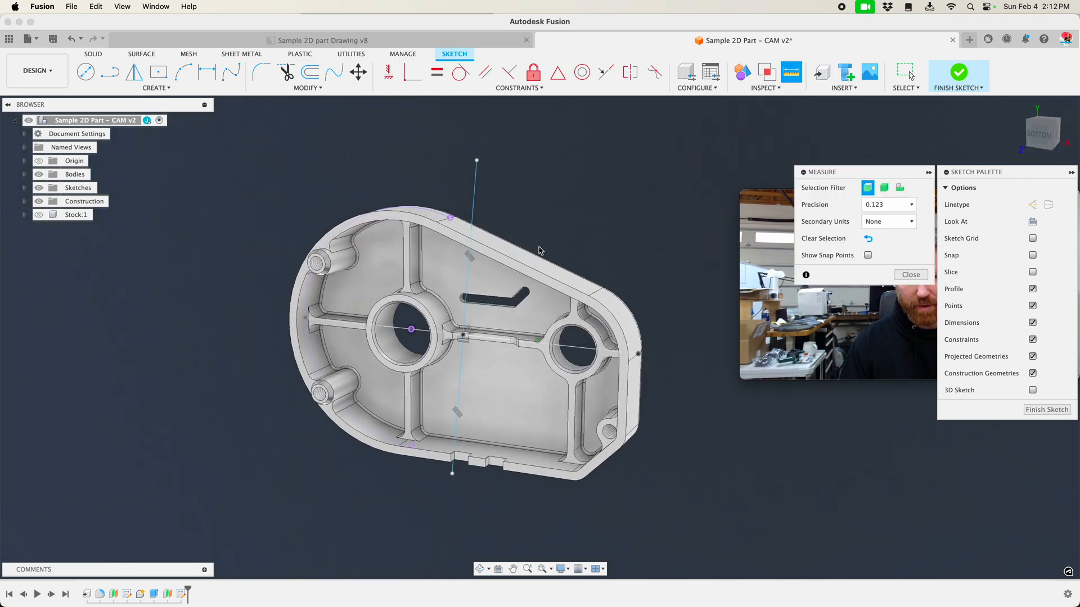
- Measure the 20.487° angle between the new sketch line and the part's sloped edge
left_click(909, 274)
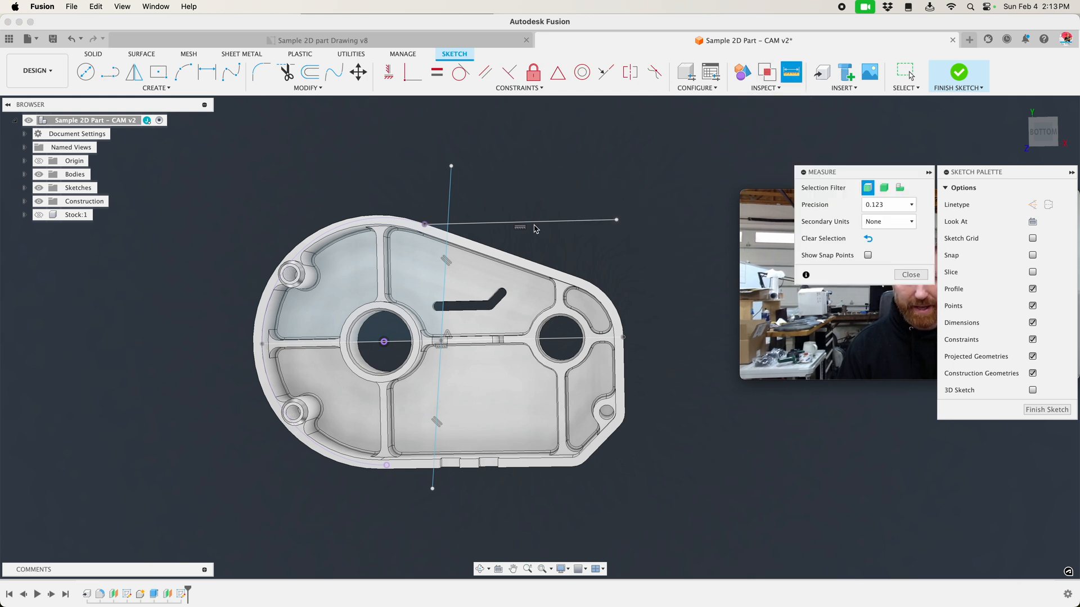
left_click(523, 227)
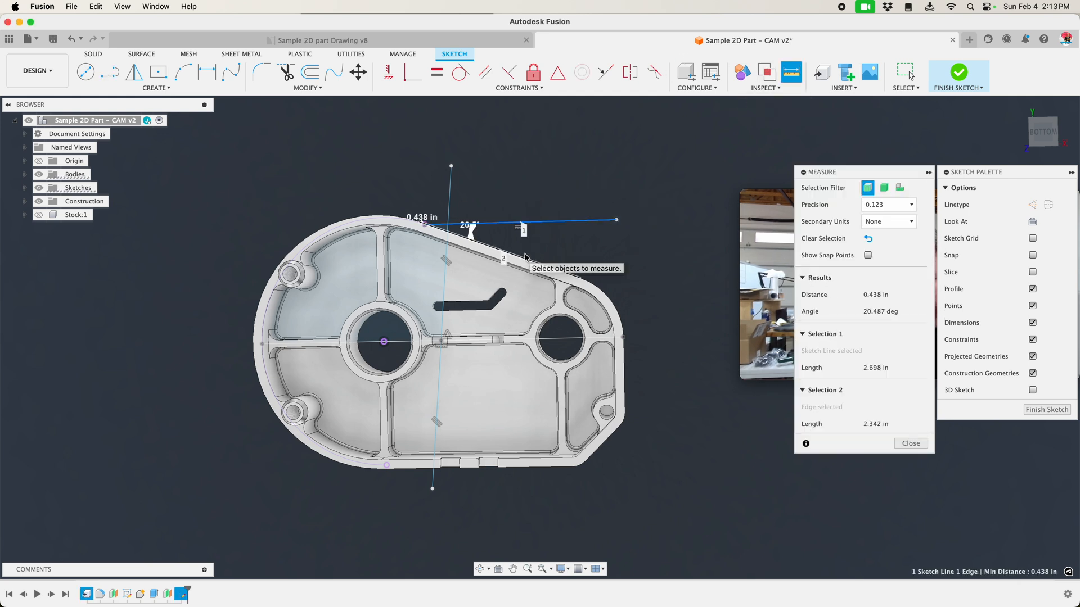
left_click(910, 443)
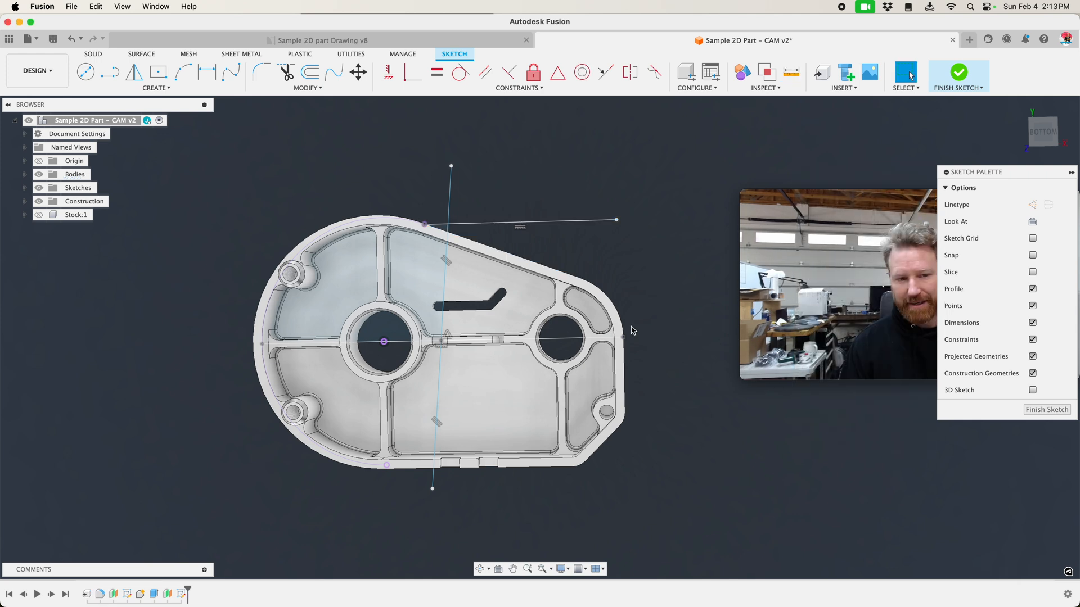
left_click(538, 222)
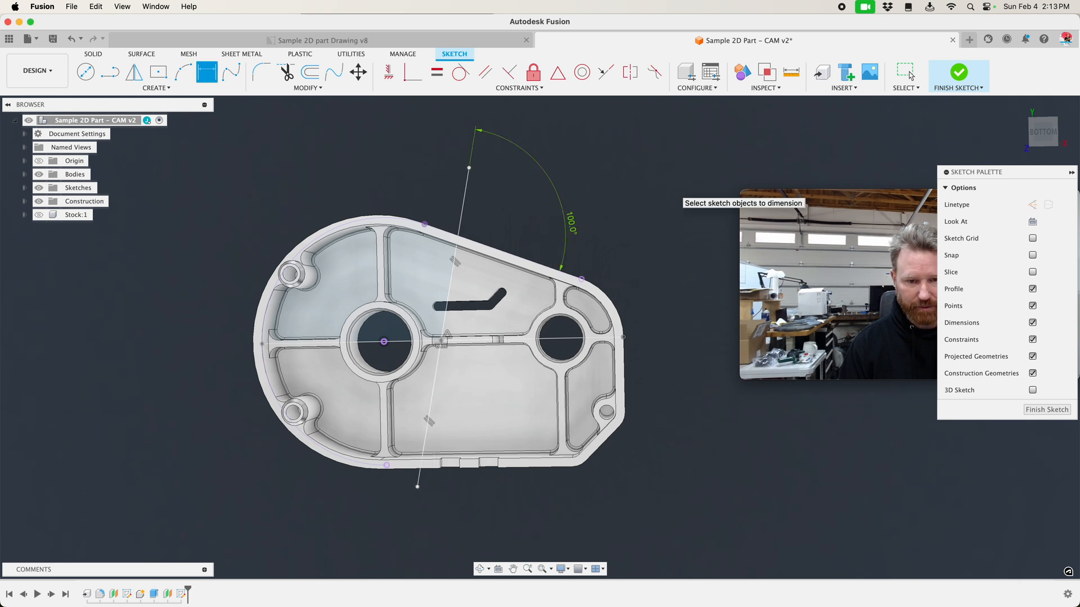
mouse_move(571, 227)
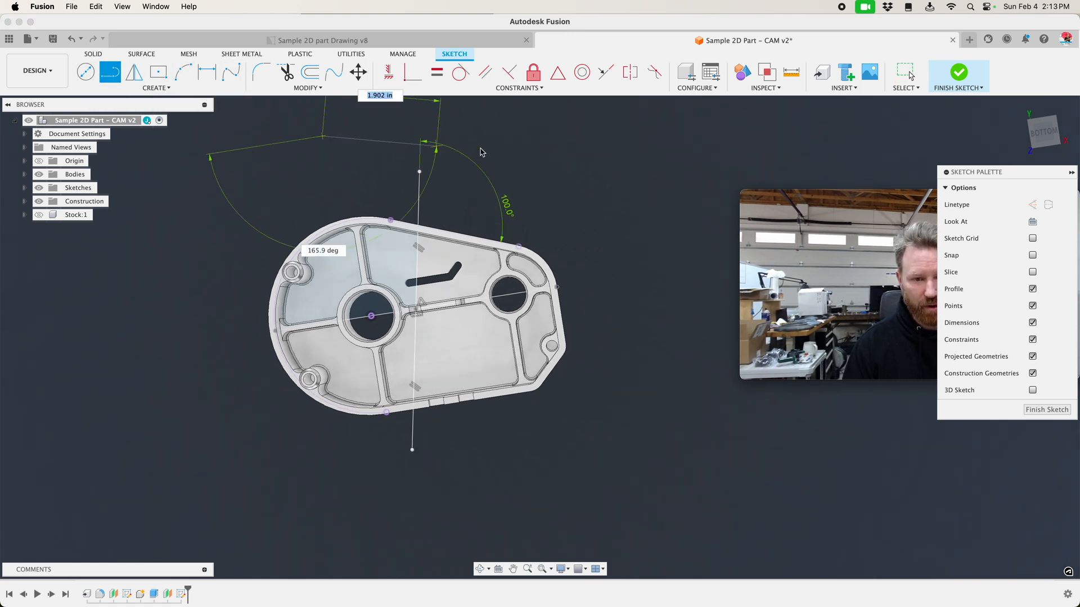
- Sketch the jaw rectangle above the part along its sloped top edge
left_click(615, 230)
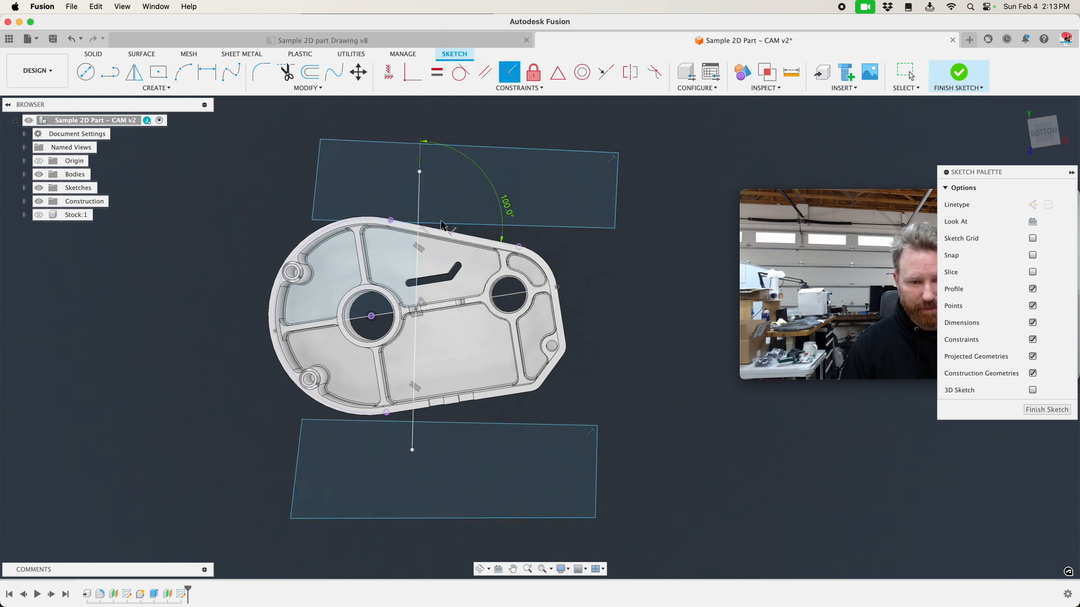
- Constrain both jaw rectangles parallel to the 100° line with equal edge lengths
left_click(411, 364)
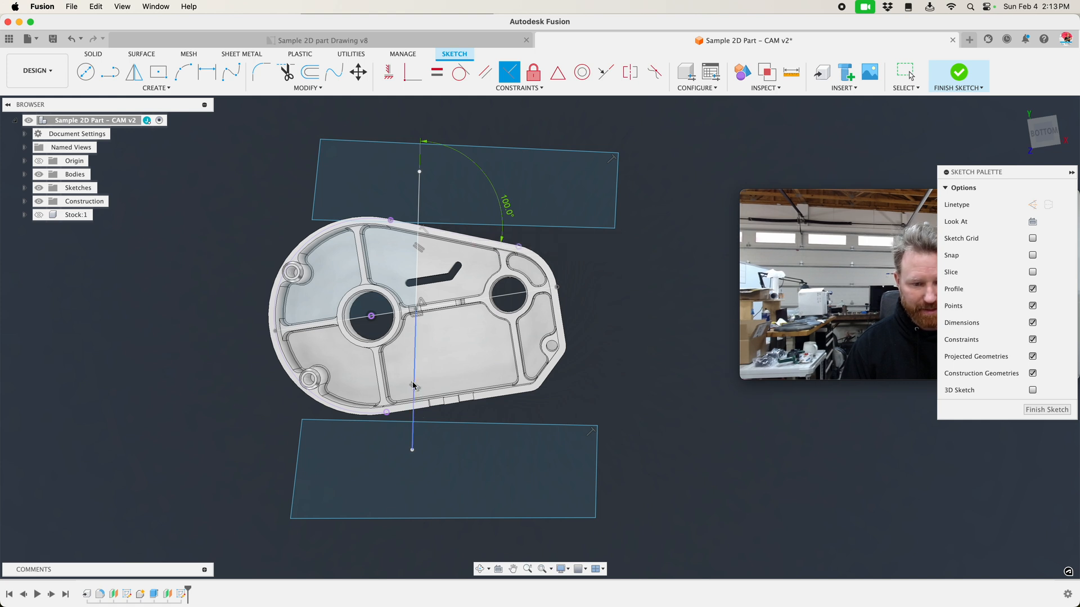
mouse_move(438, 432)
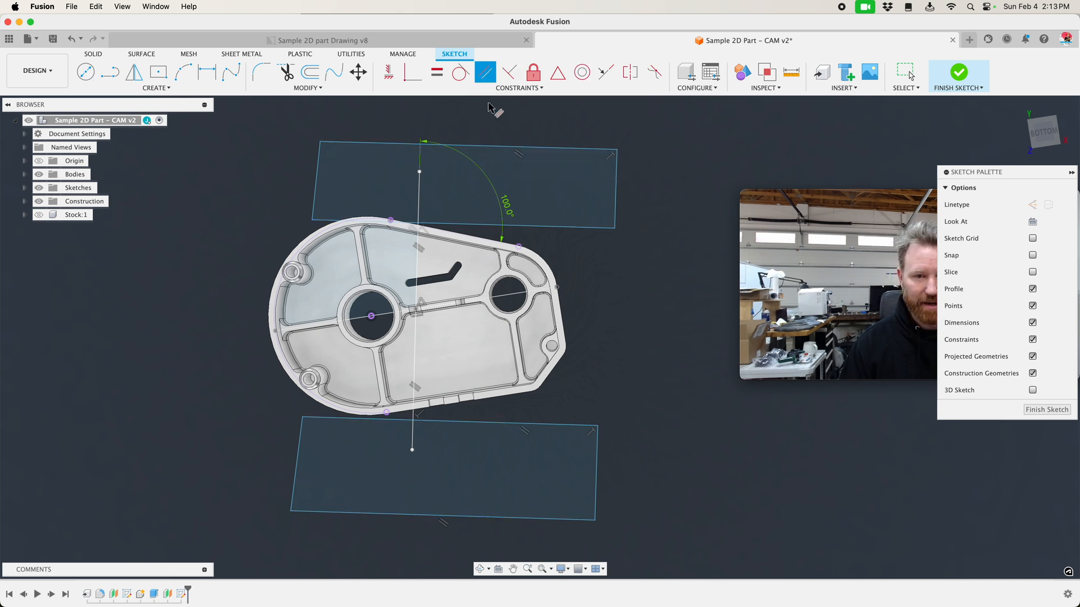
left_click(613, 217)
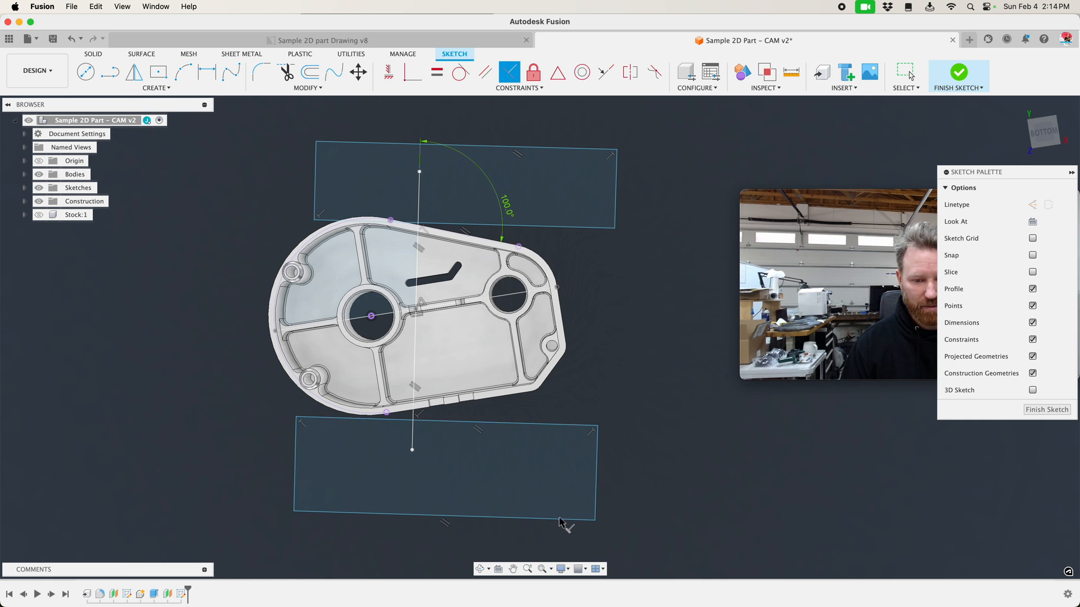
mouse_move(462, 463)
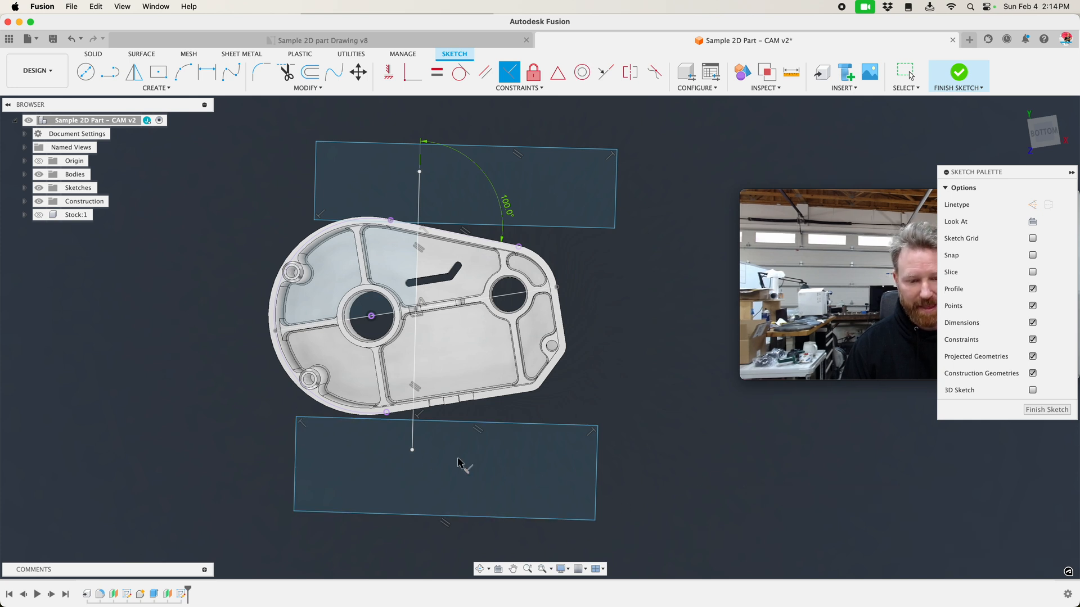
mouse_move(446, 473)
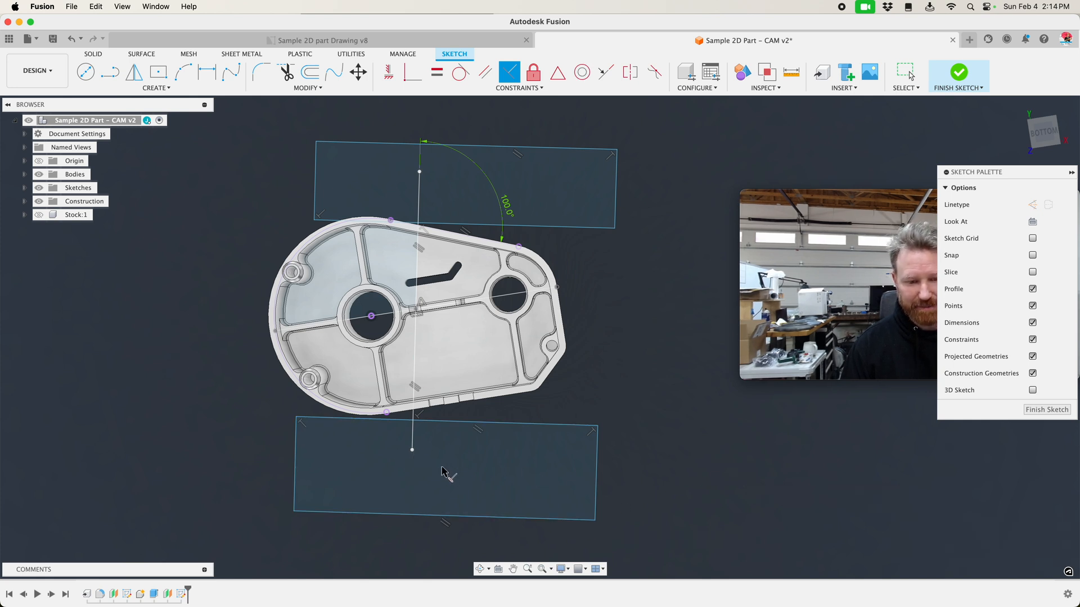
mouse_move(503, 97)
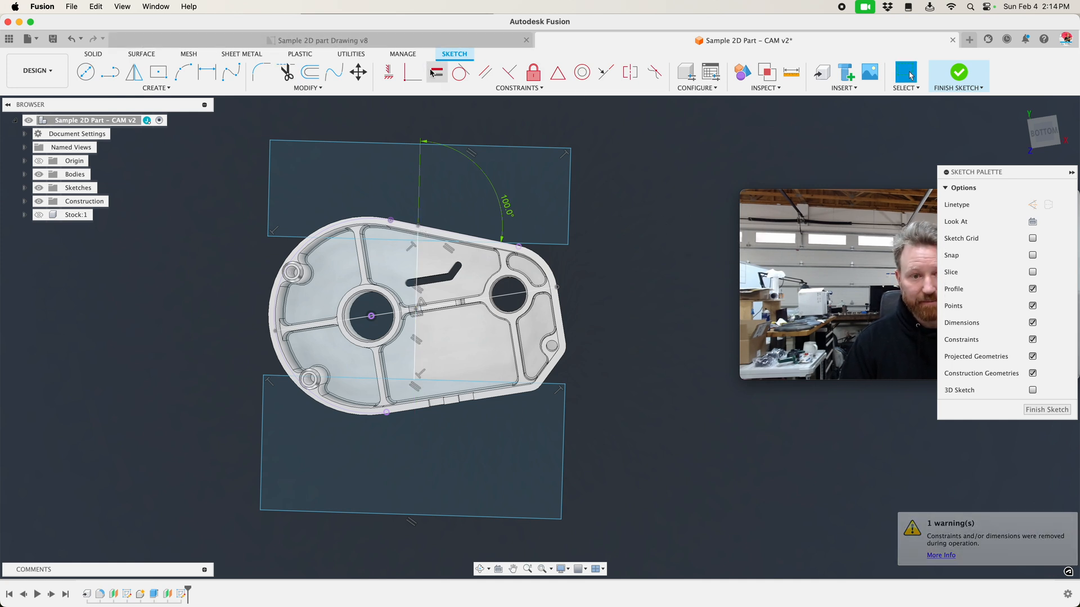
left_click(436, 72)
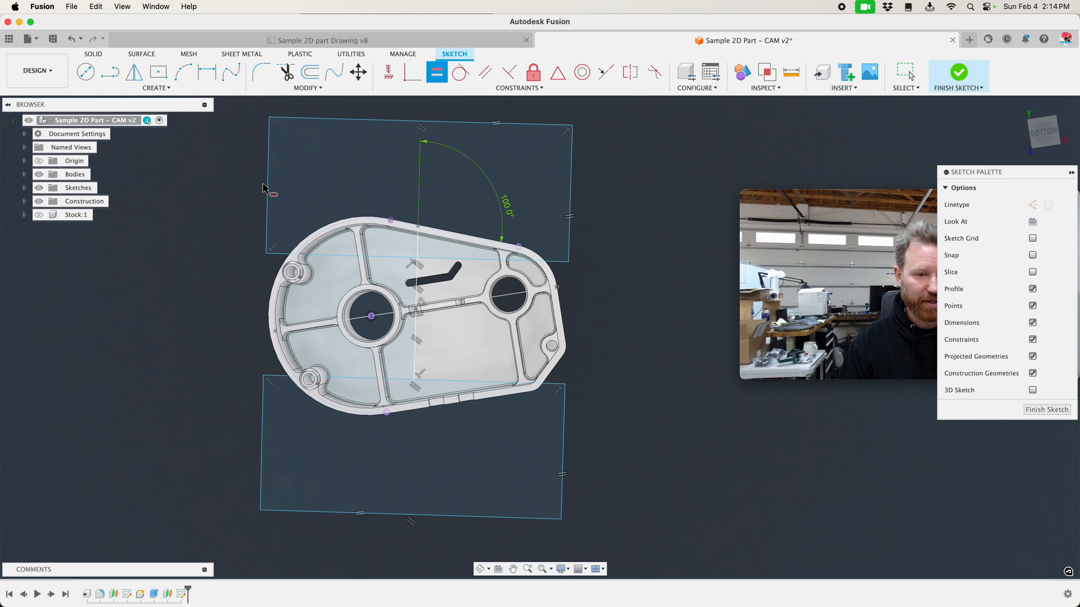
left_click(436, 72)
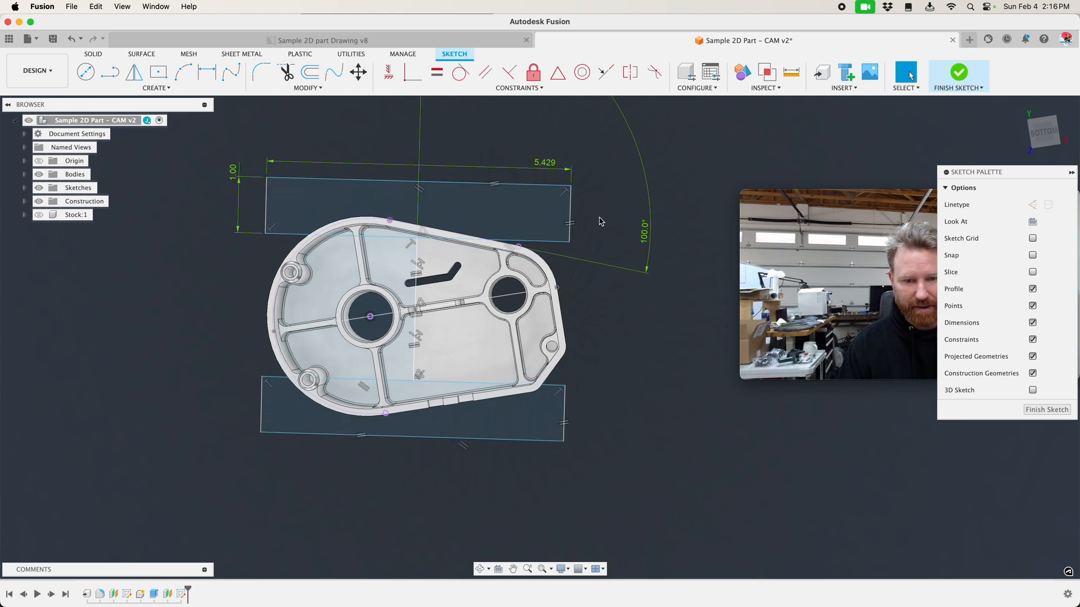
- Dimension the lower rectangle's placement at 1.00 and 1.375 from the part
left_click(567, 256)
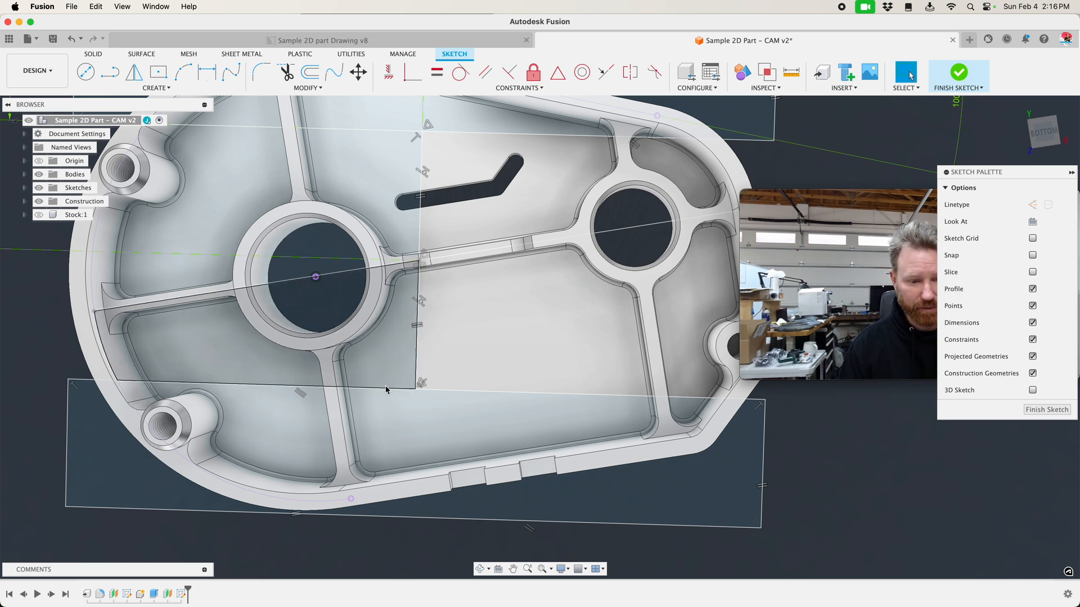
scroll("down", 3)
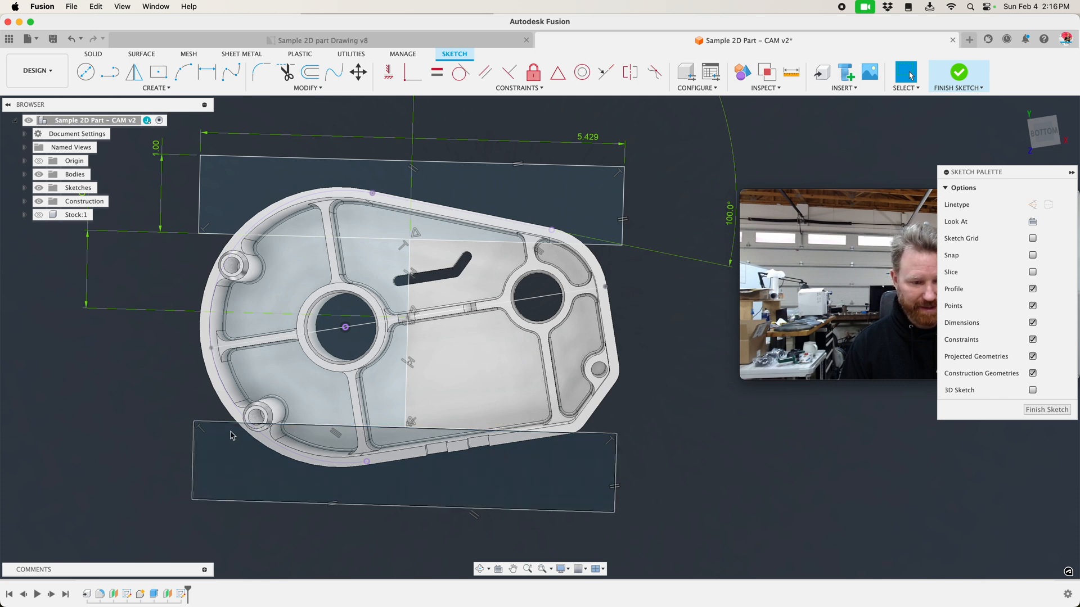
mouse_move(206, 72)
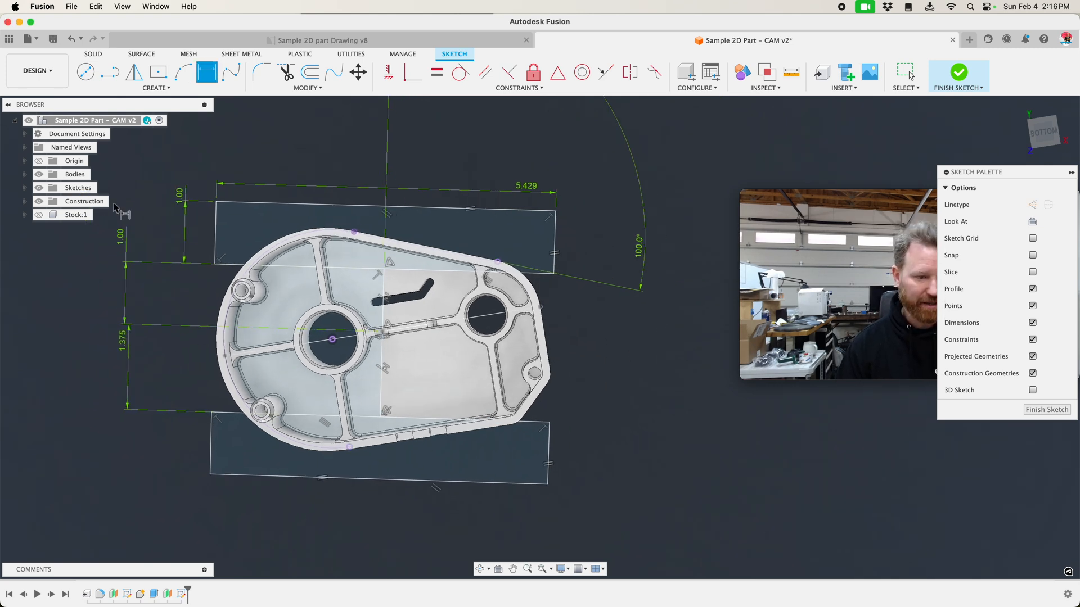
mouse_move(145, 370)
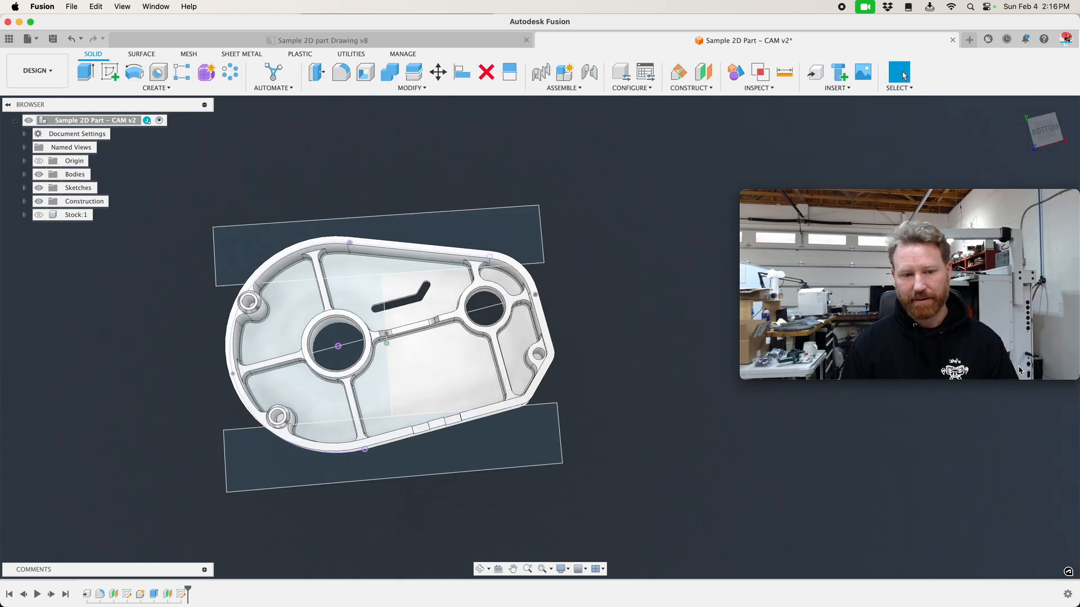
- Extrude both jaw profiles 2.0 in as a New Component
left_click(84, 72)
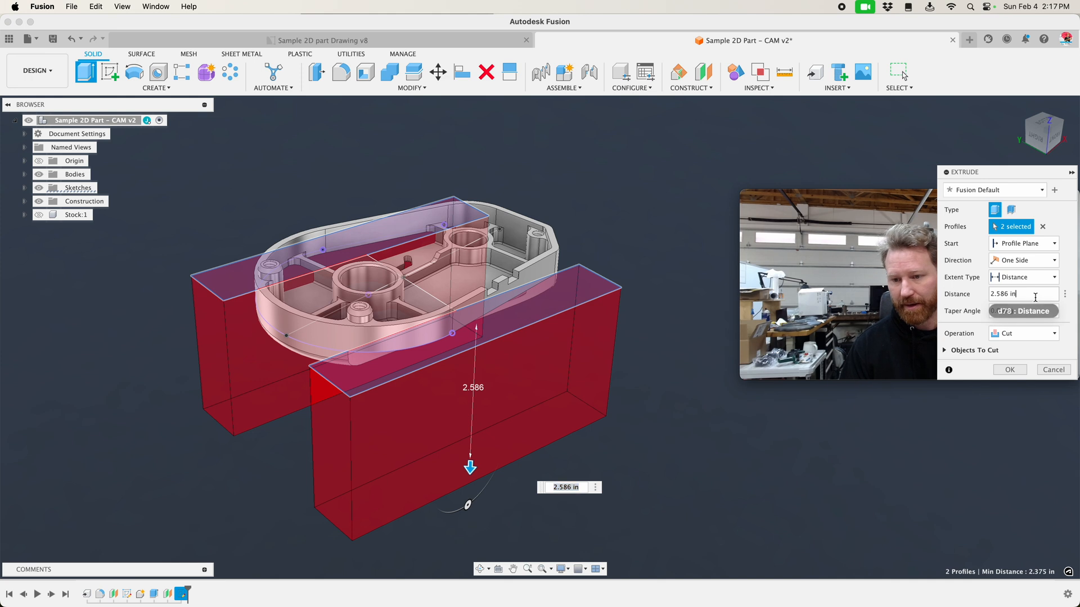
type("2.0")
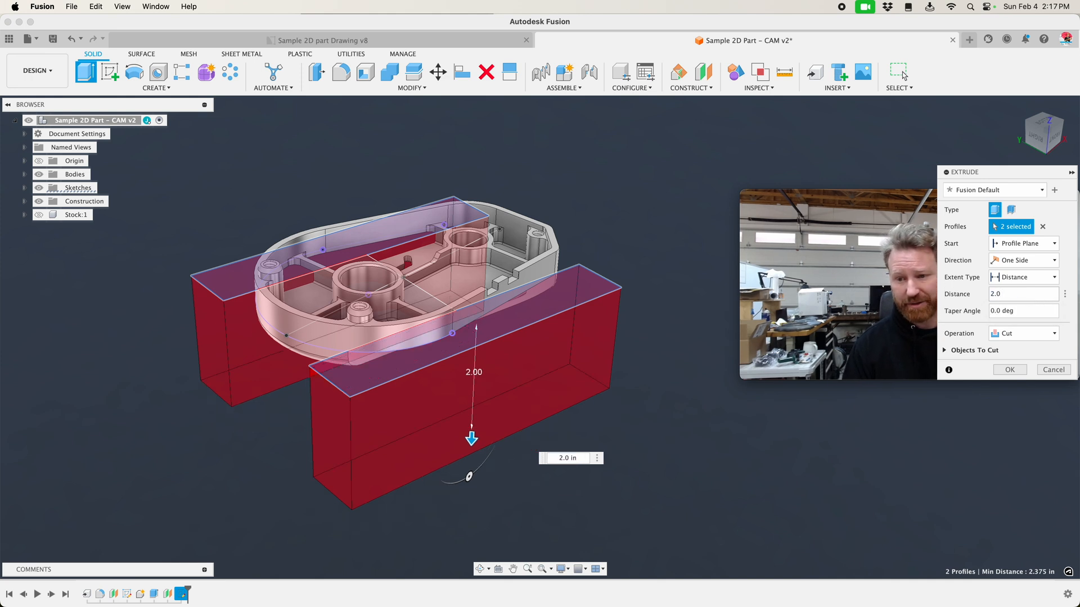
left_click(1022, 333)
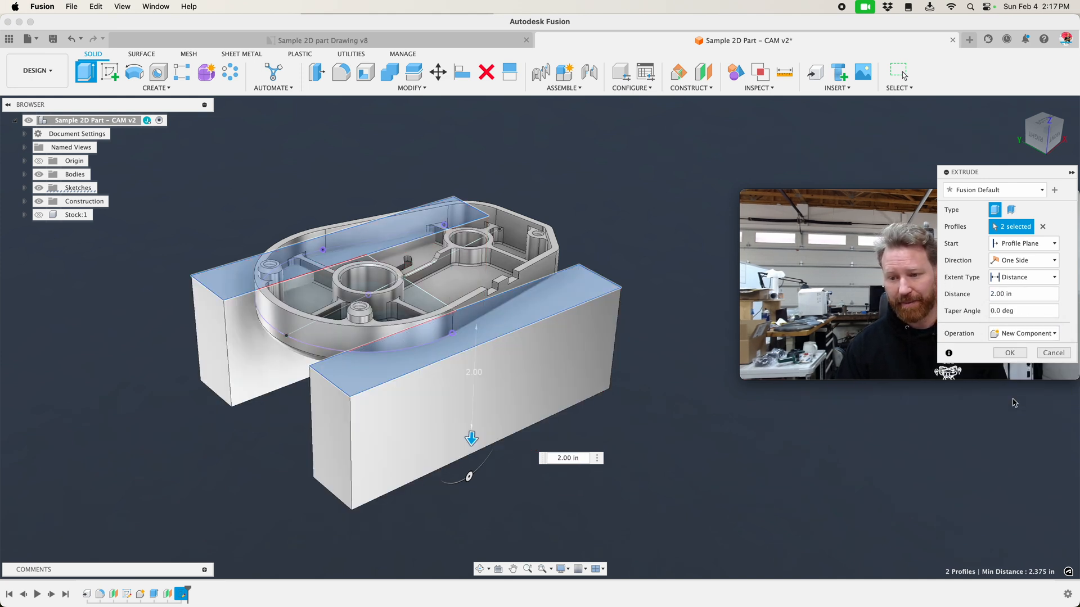
left_click(1009, 352)
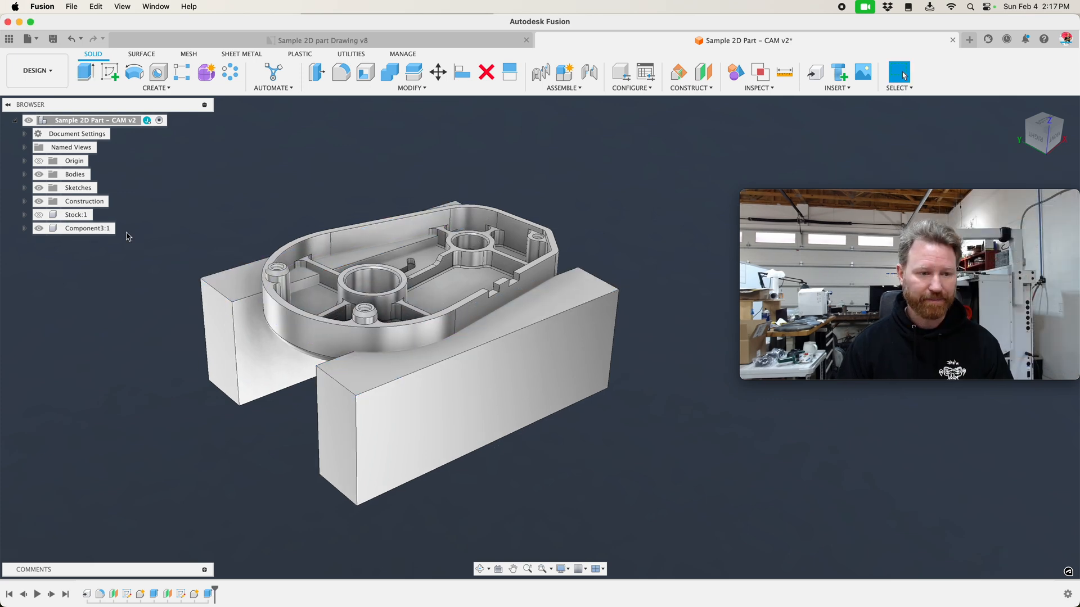
- Rename the new component to 'Setup-2 Jaws'
double_click(88, 229)
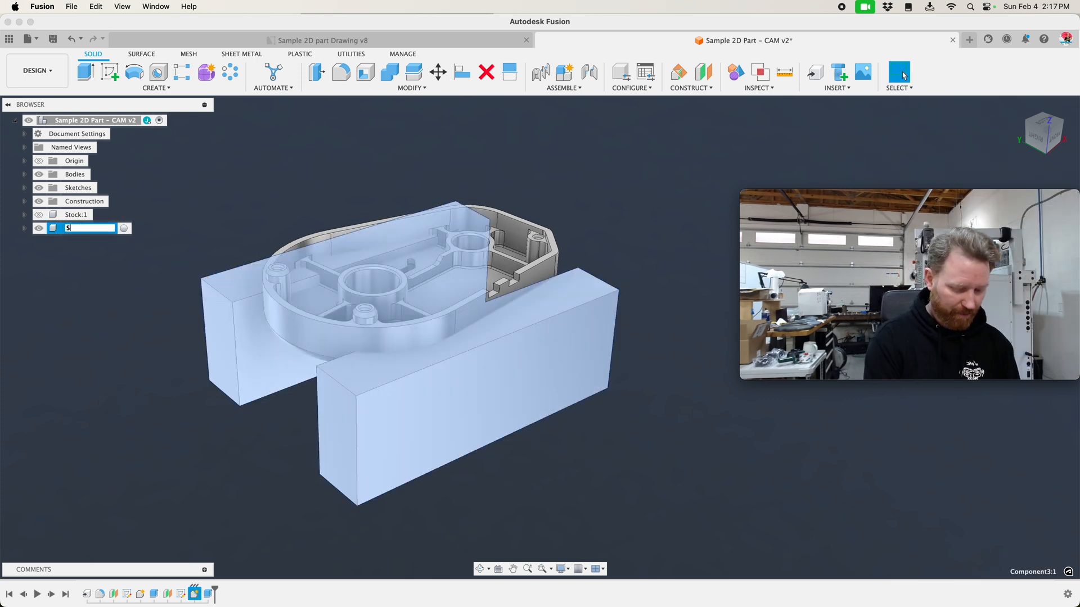
type("etup-2 Jaws:1")
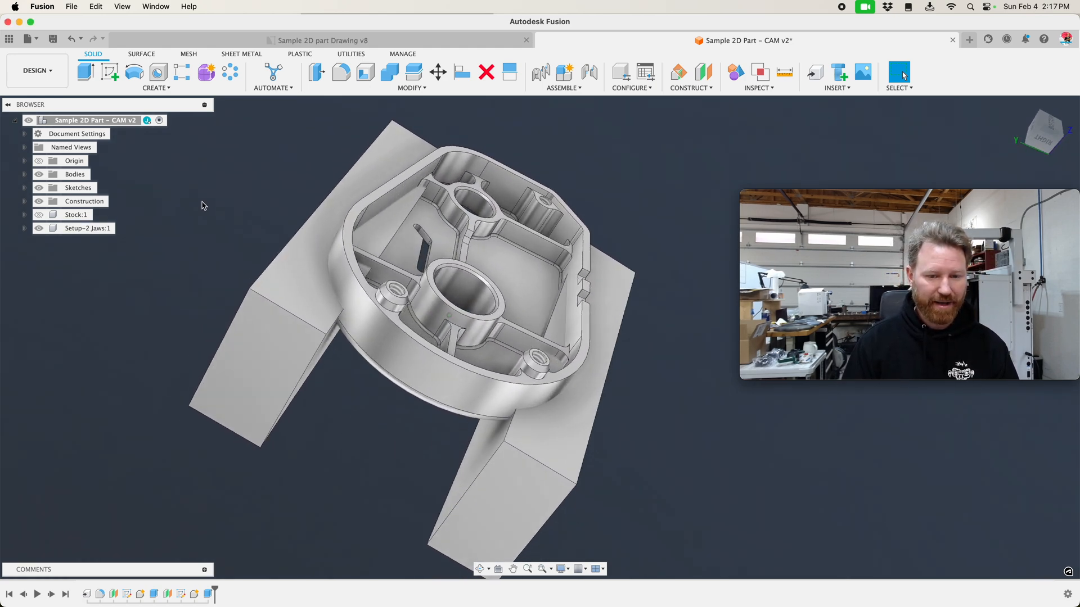
- Combine-cut the part's profile from a jaw block, keeping the part as tool
left_click(389, 72)
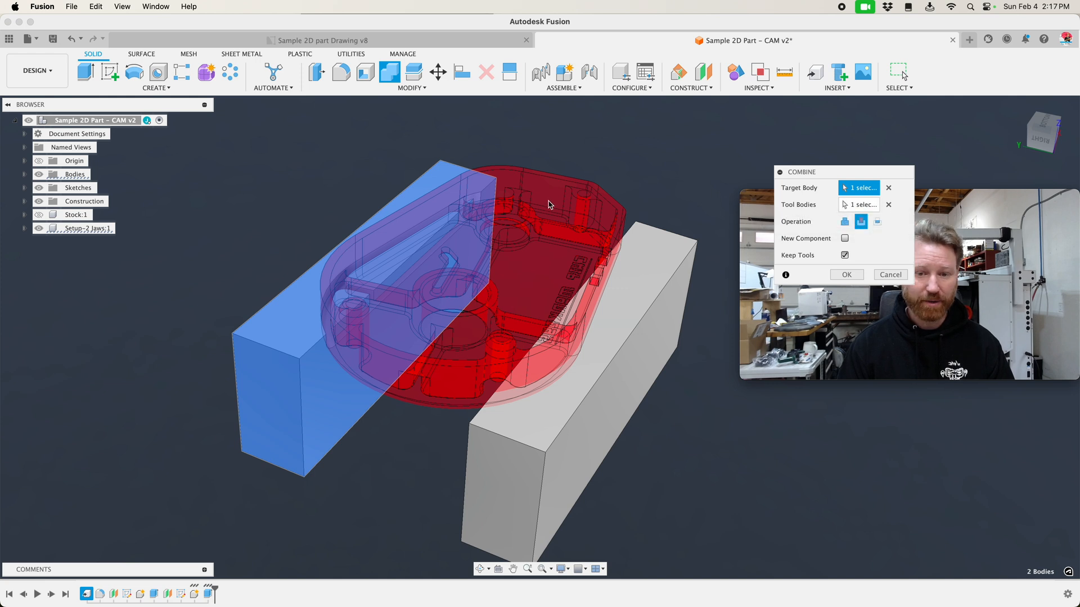
mouse_move(845, 257)
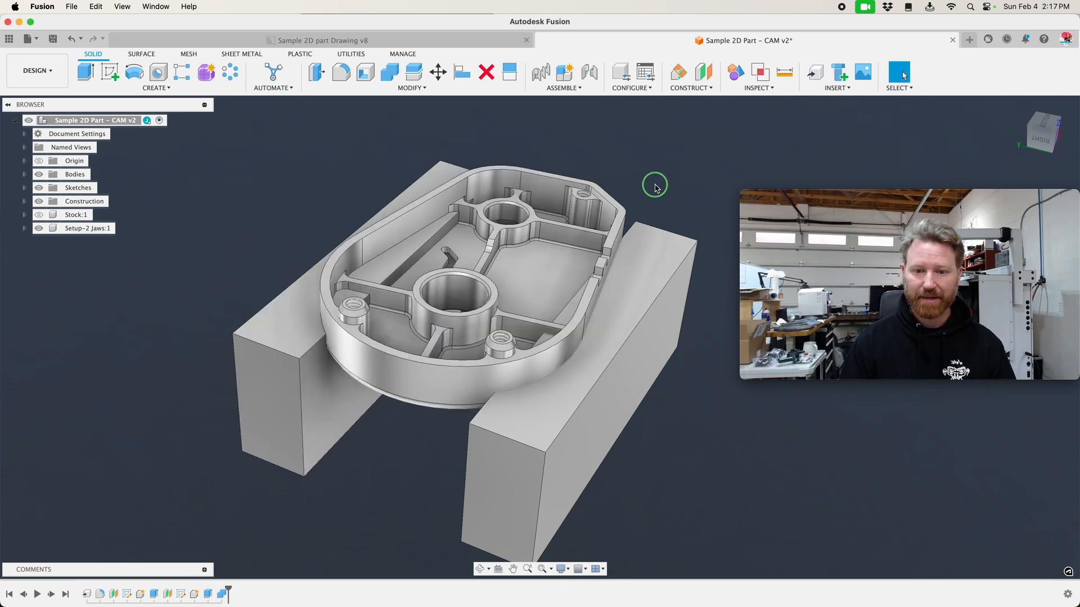
left_click(388, 72)
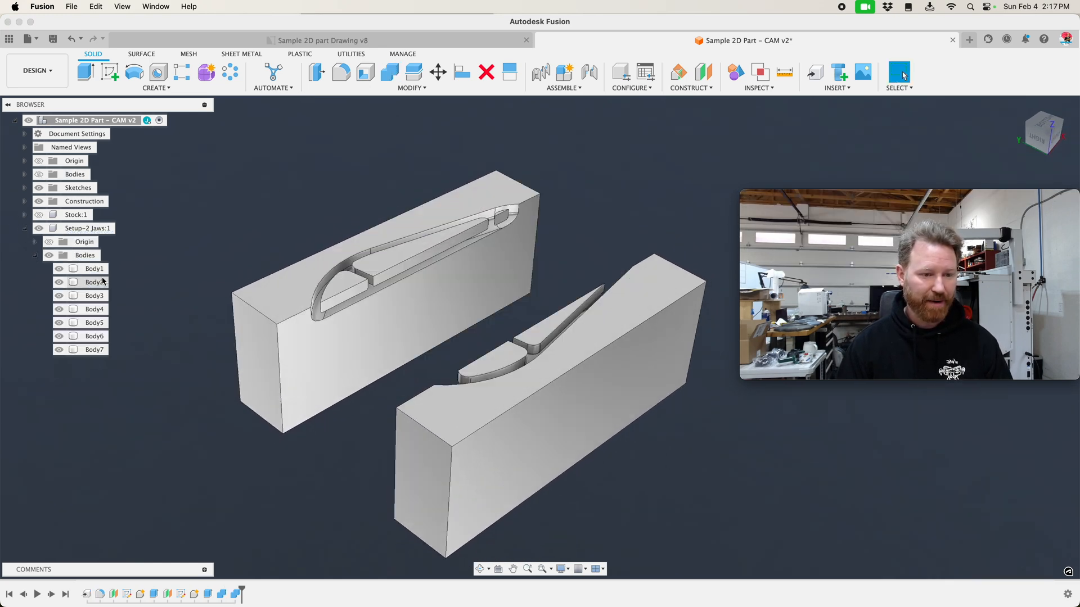
- Remove leftover sliver bodies Body3–Body7 so only Body1 and Body2 remain
left_click(93, 269)
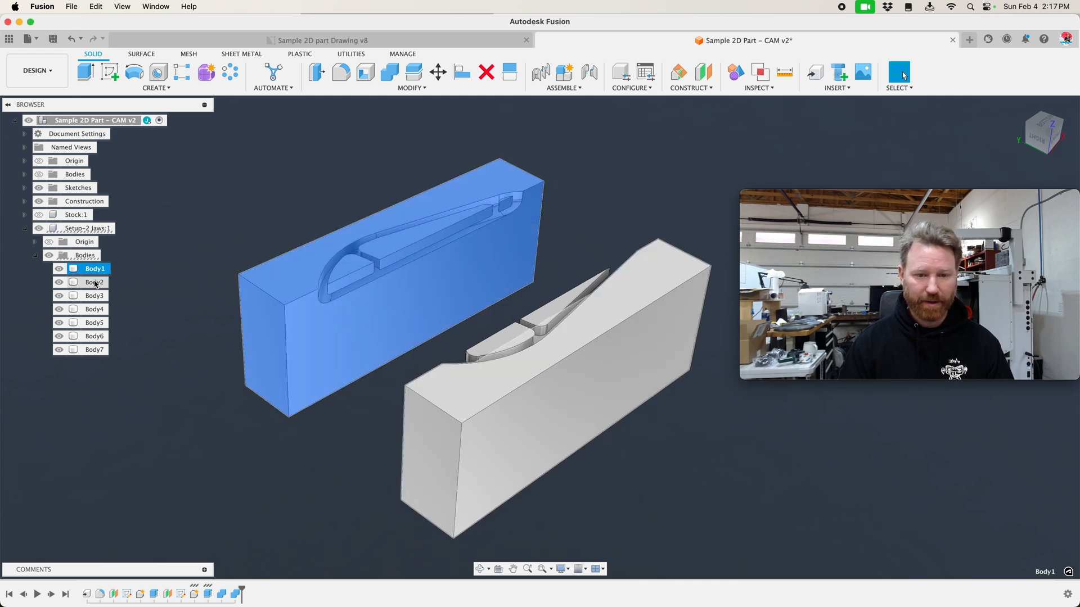
left_click(95, 296)
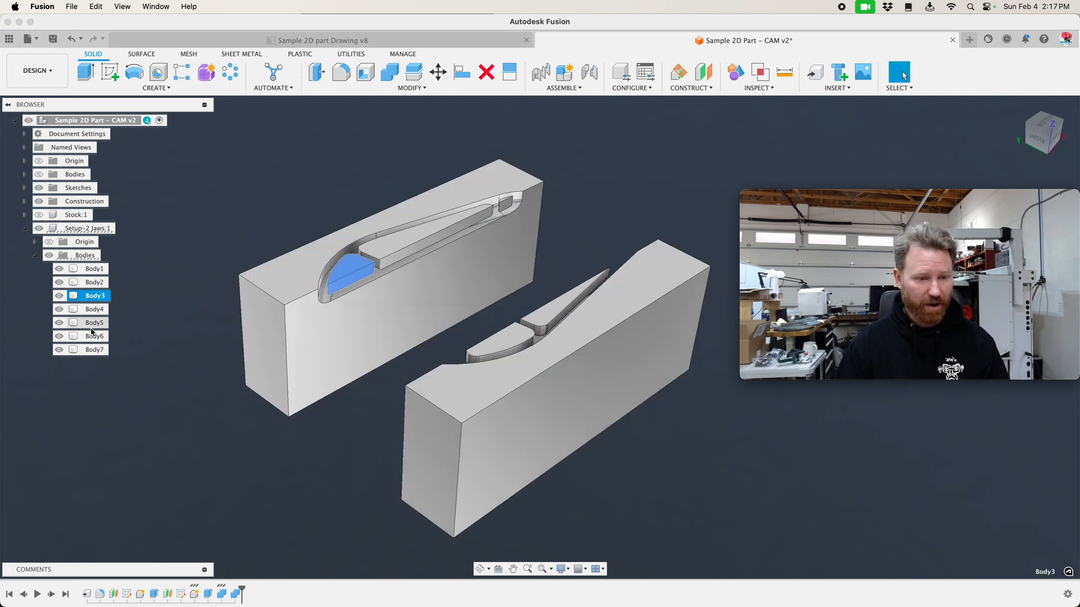
right_click(95, 349)
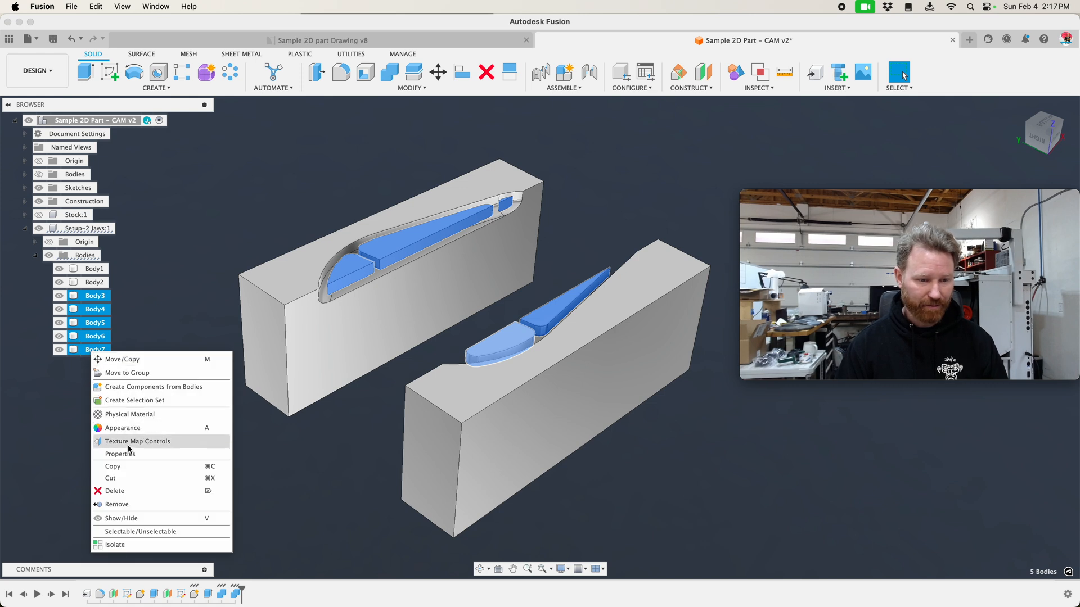
left_click(114, 490)
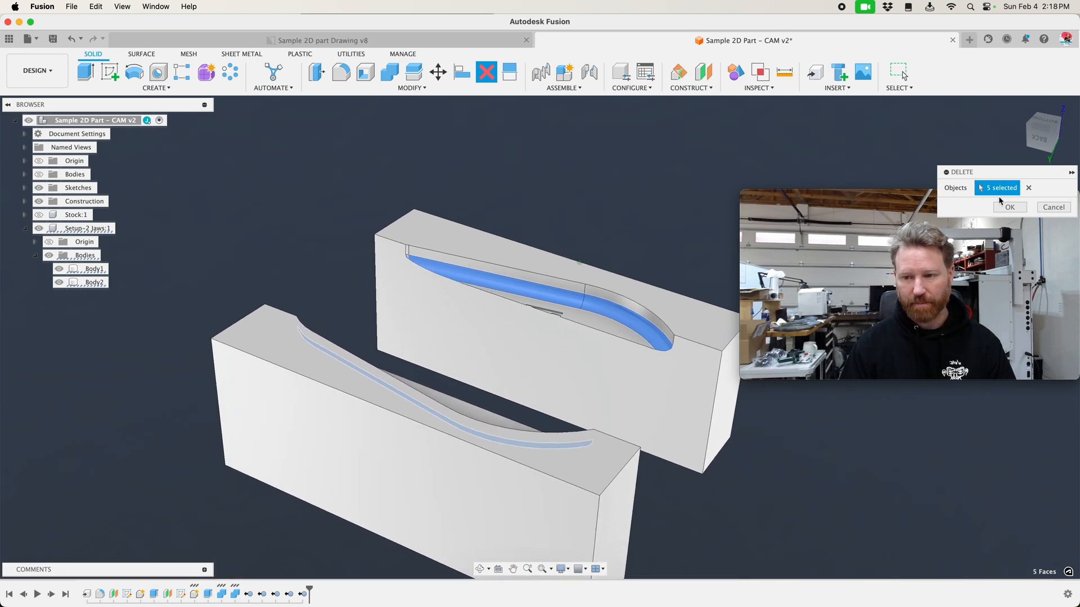
- Delete the five leftover faces and inspect the remaining sliver edge with Press Pull
left_click(1009, 207)
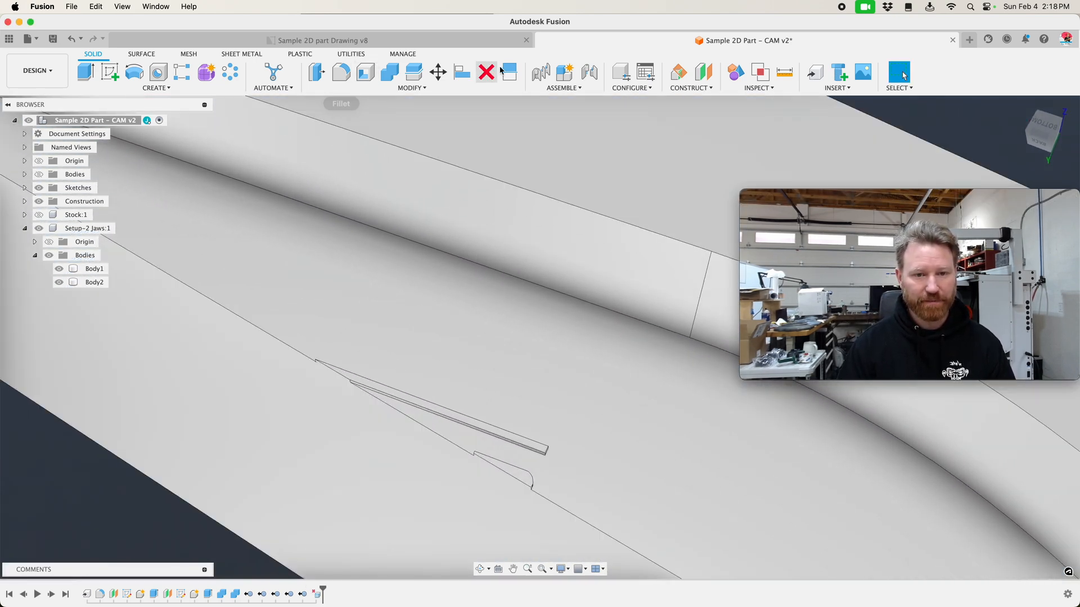
left_click(316, 72)
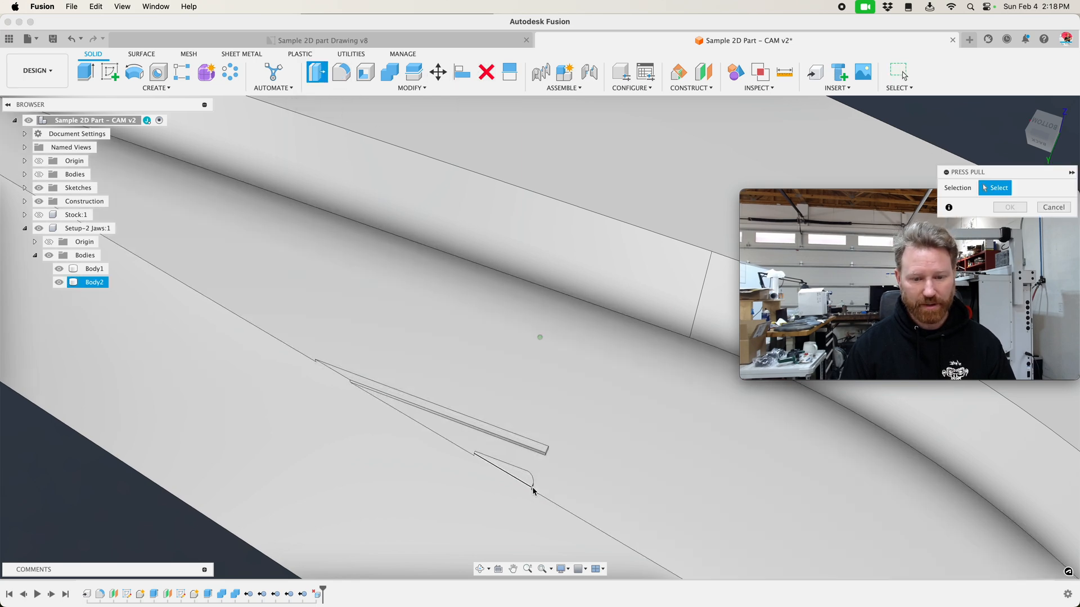
left_click(503, 467)
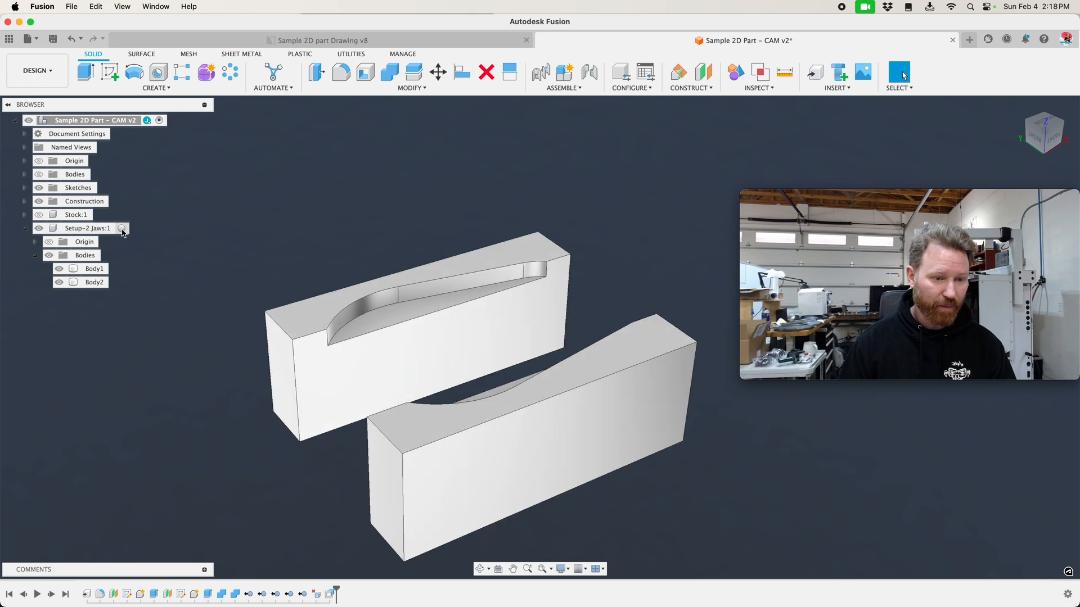
- Sketch the jaws' projected top edges joined by a line and name it 'Zero'
left_click(88, 228)
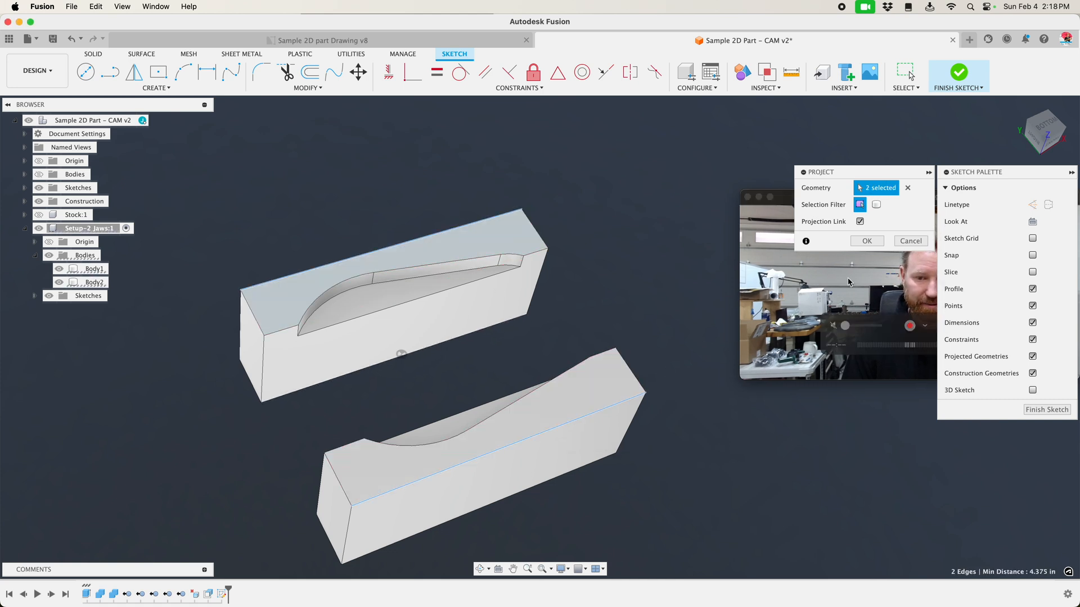
left_click(866, 240)
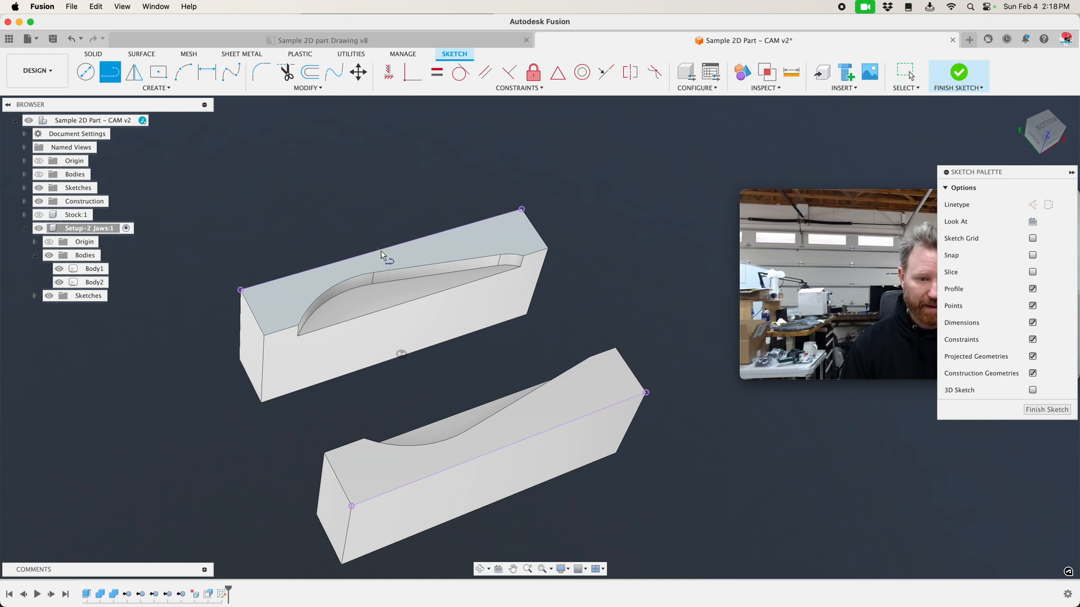
mouse_move(387, 253)
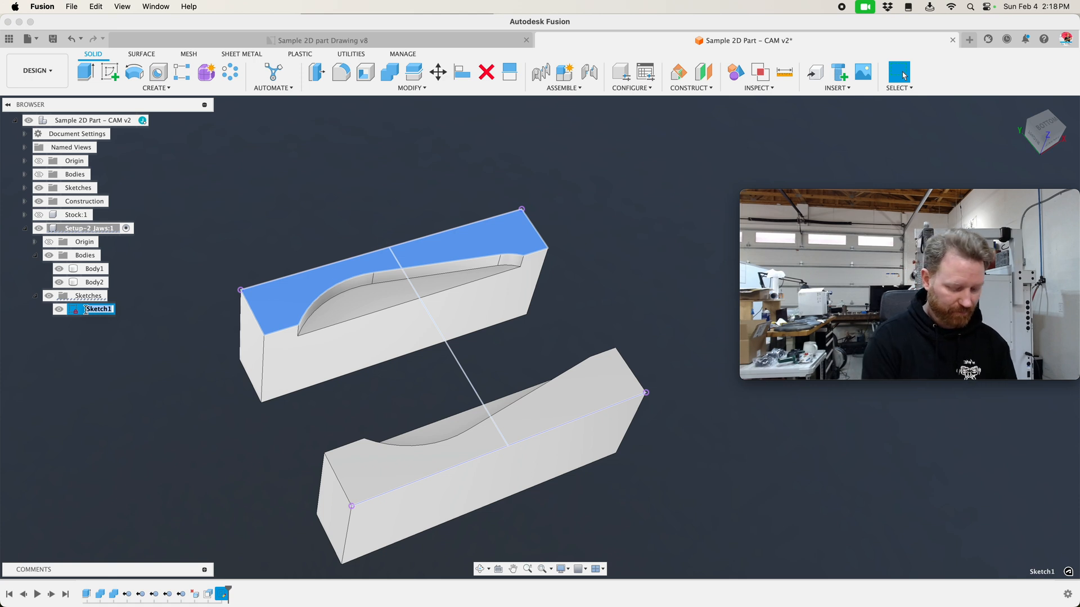
type("Zero")
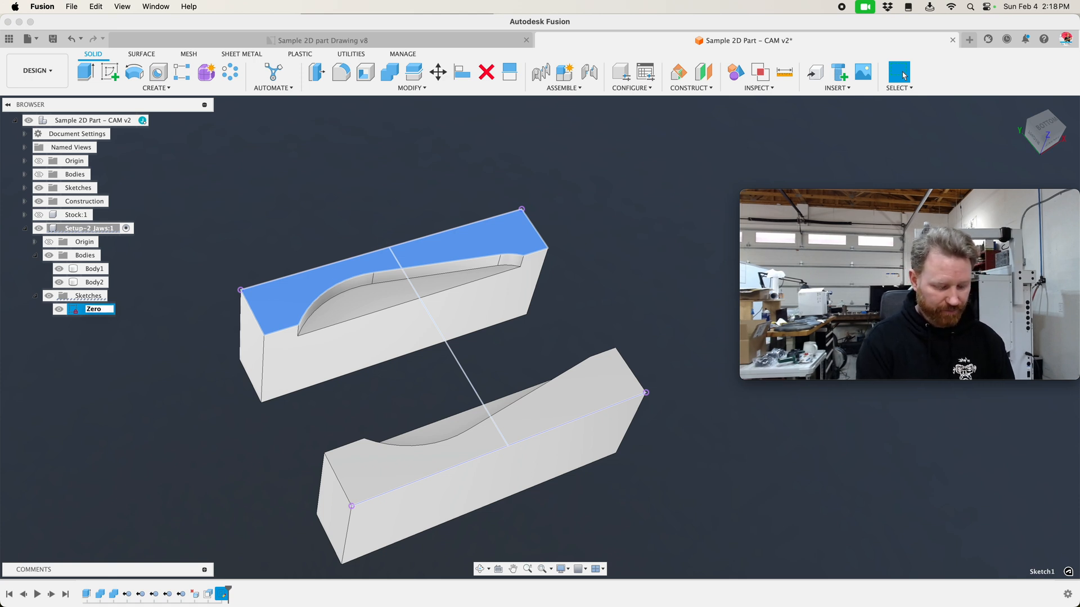